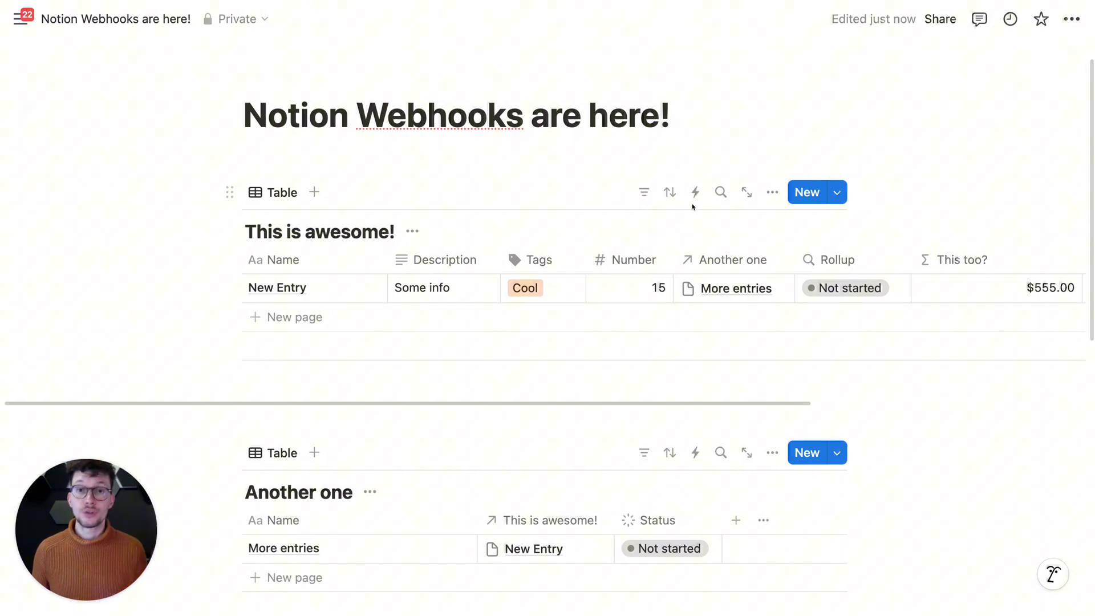
mouse_move(694, 192)
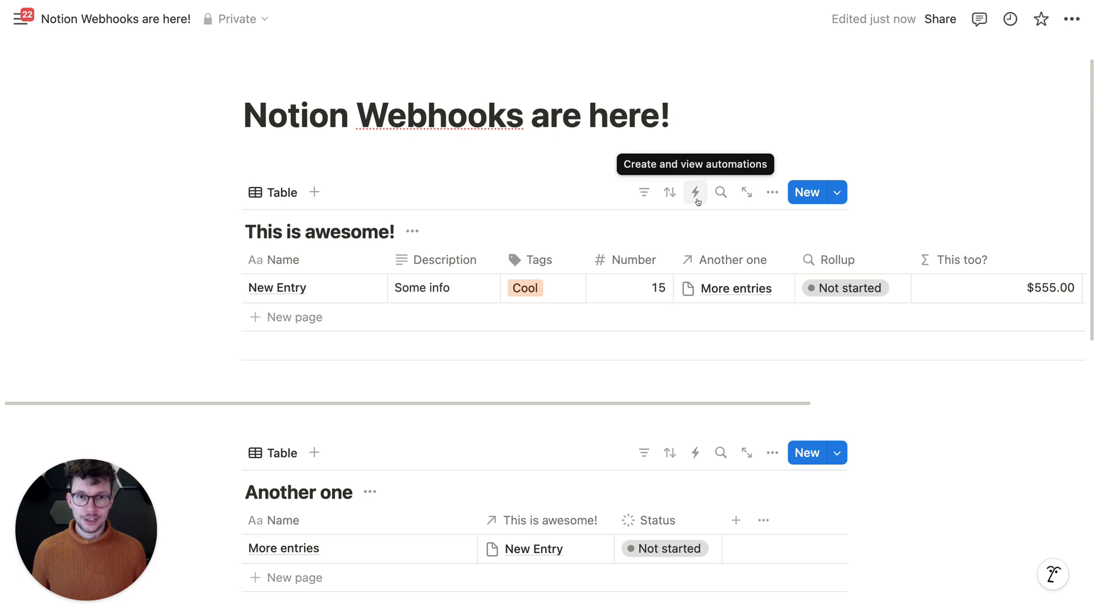
- Create a Notion automation 'Send webhook for new page' that fires when a page is added
left_click(695, 192)
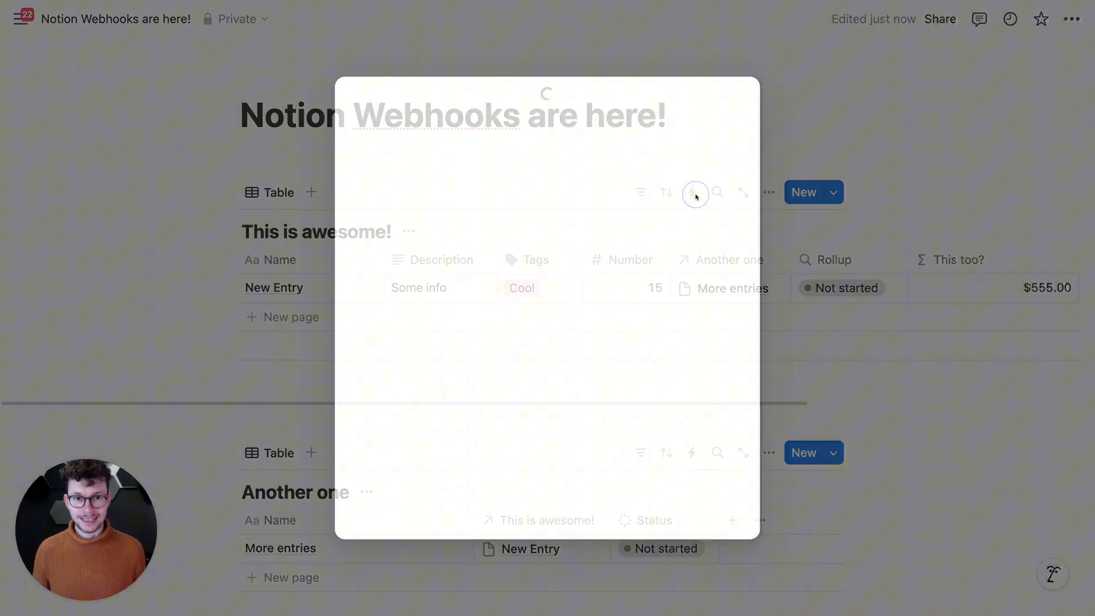
left_click(695, 192)
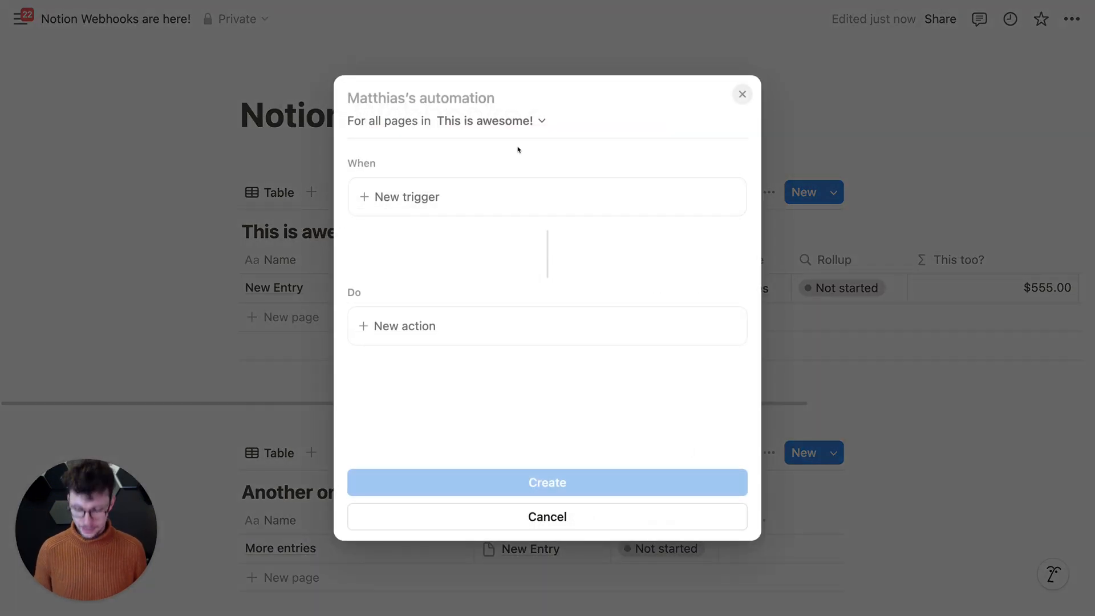
type("Send webhook")
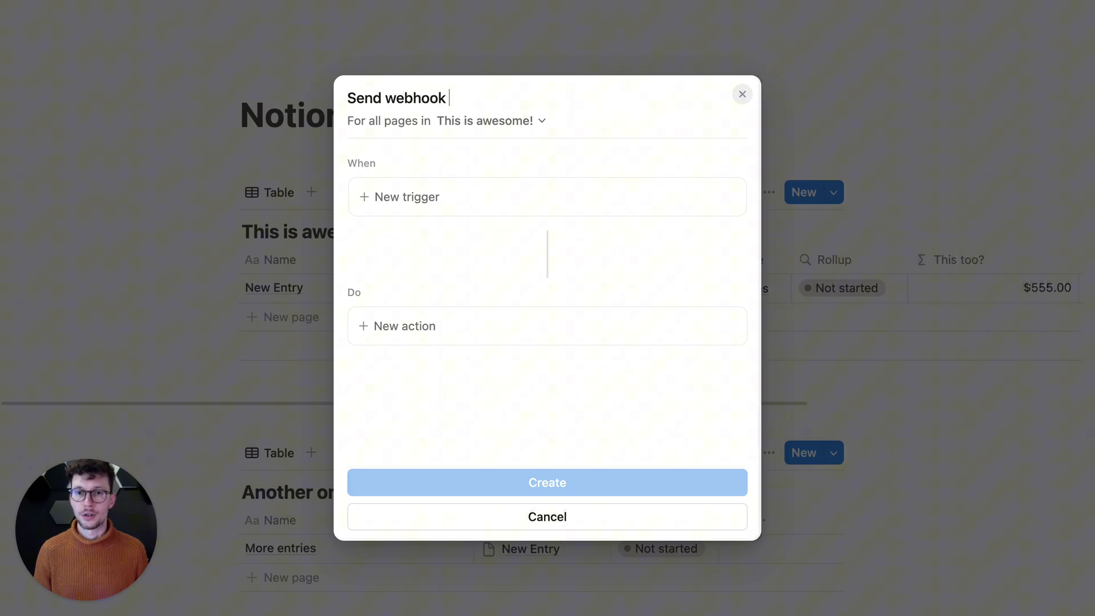
type("for new page")
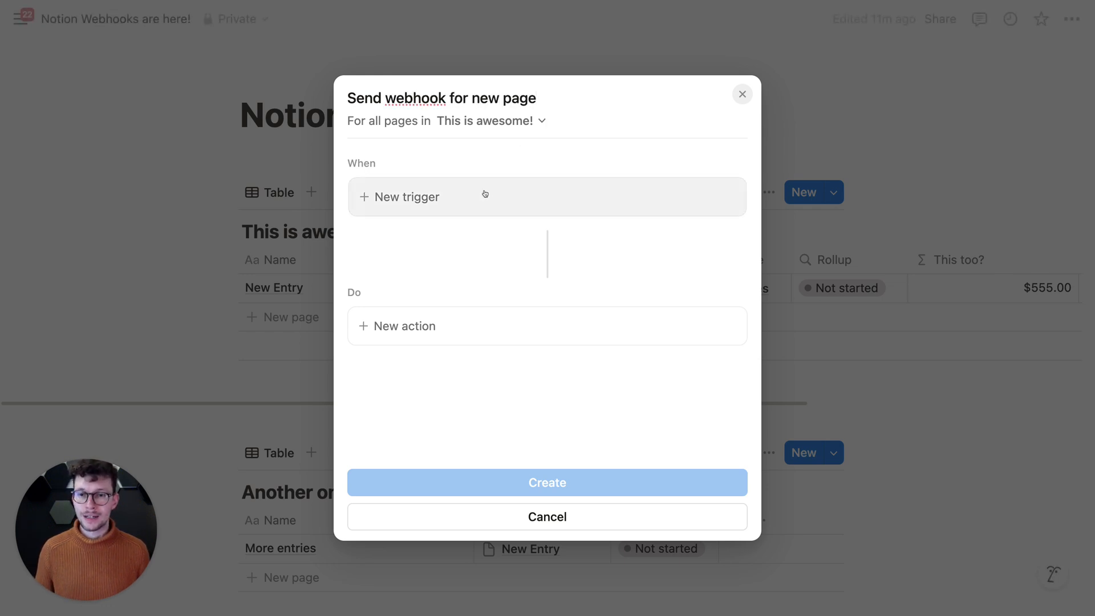
left_click(408, 196)
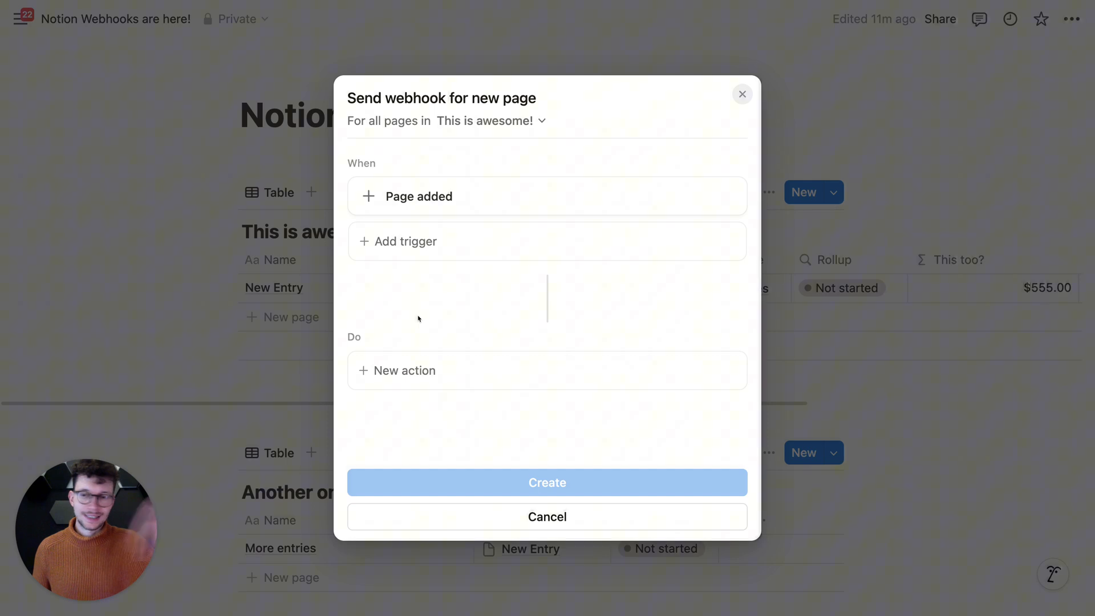
mouse_move(417, 370)
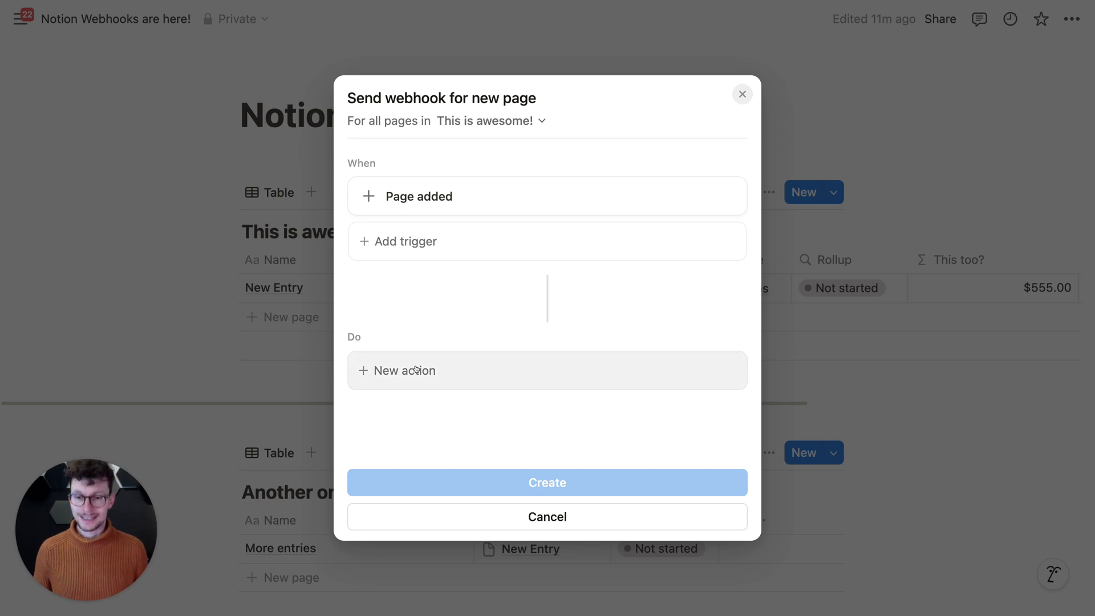
- Add a Send webhook action with a blank custom header and browse the content properties
left_click(405, 370)
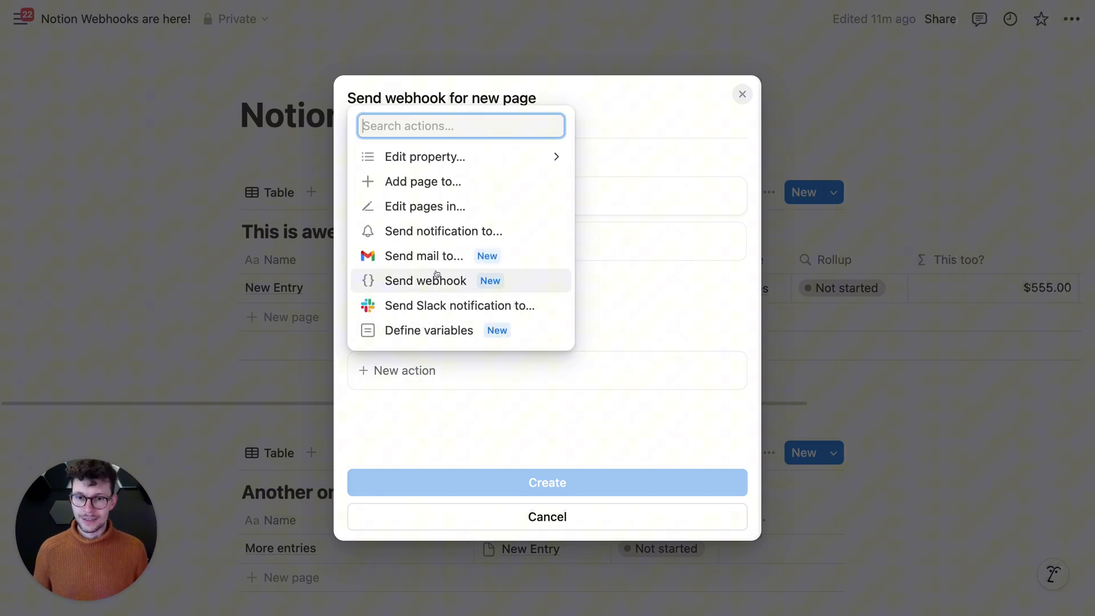
left_click(425, 280)
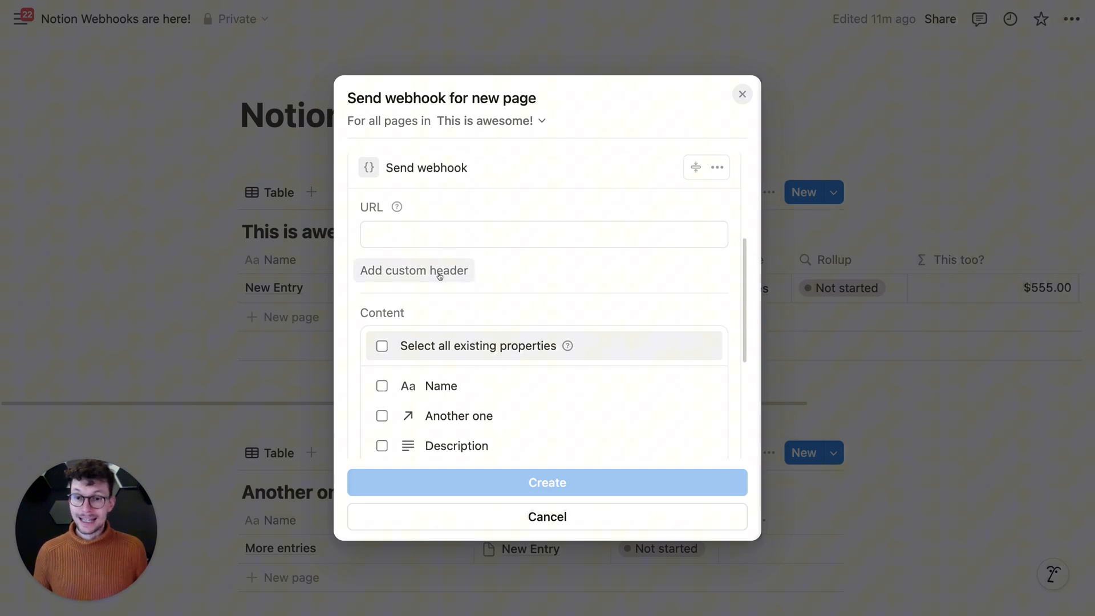
left_click(413, 271)
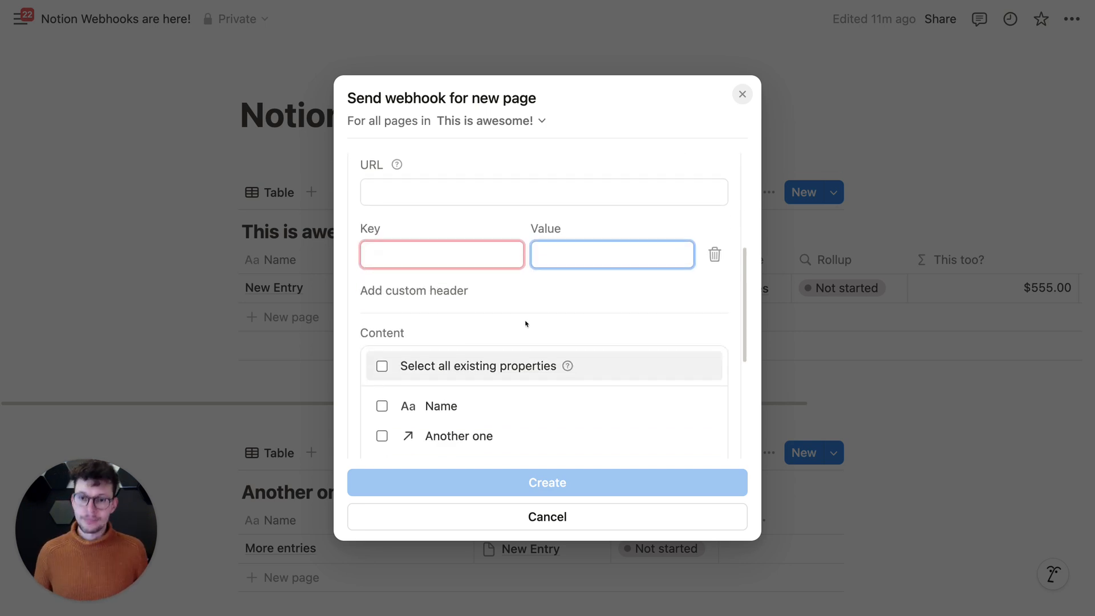
scroll("down", 3)
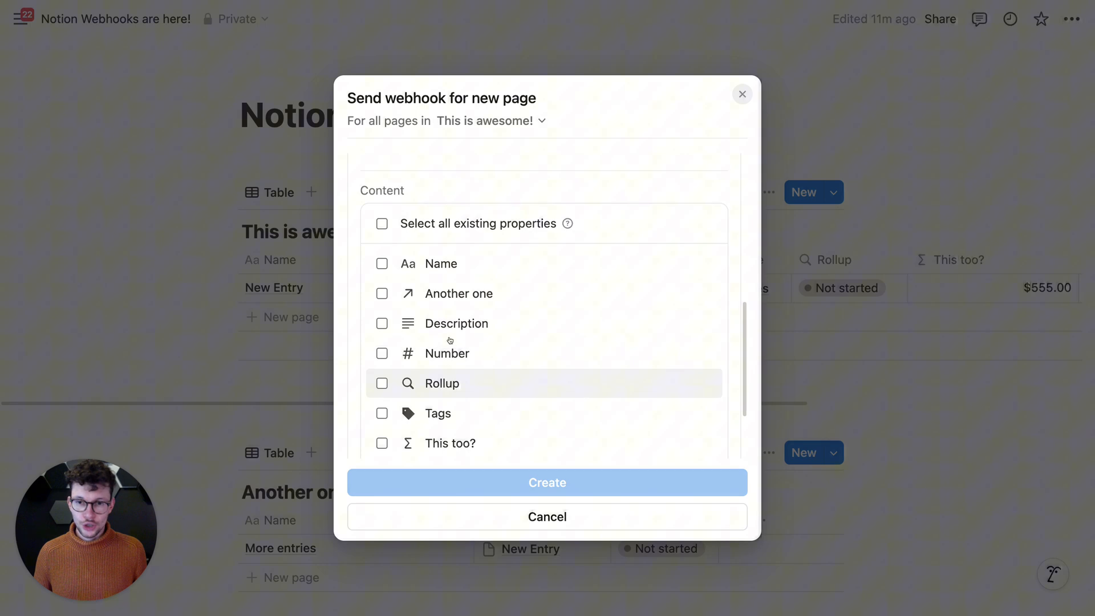
scroll("down", 3)
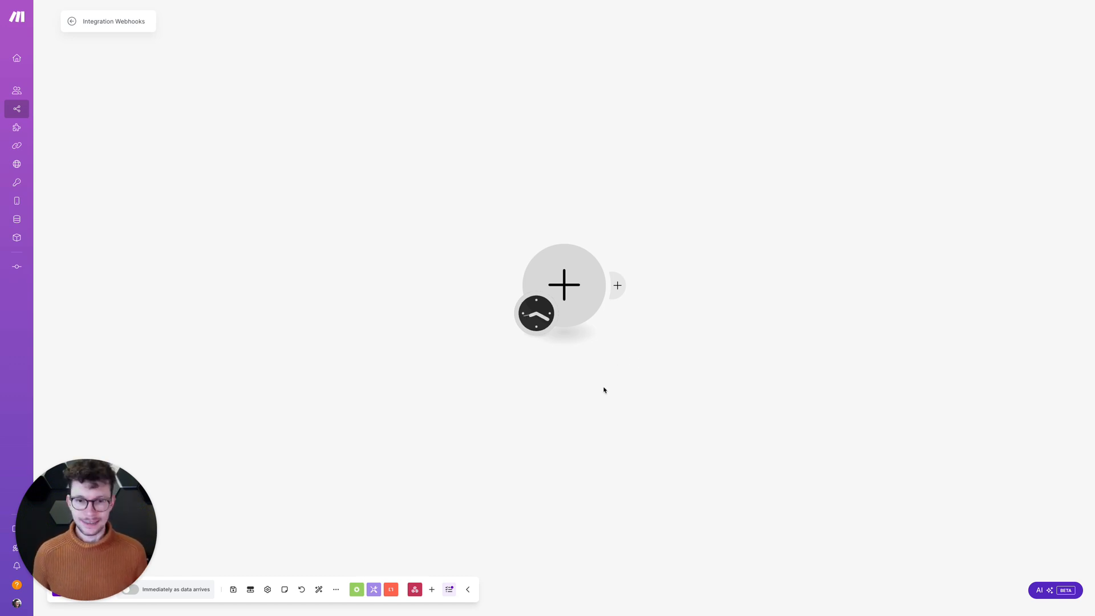
- Start the Make scenario with a Custom webhook named 'Notion Test' and copy its URL
left_click(616, 285)
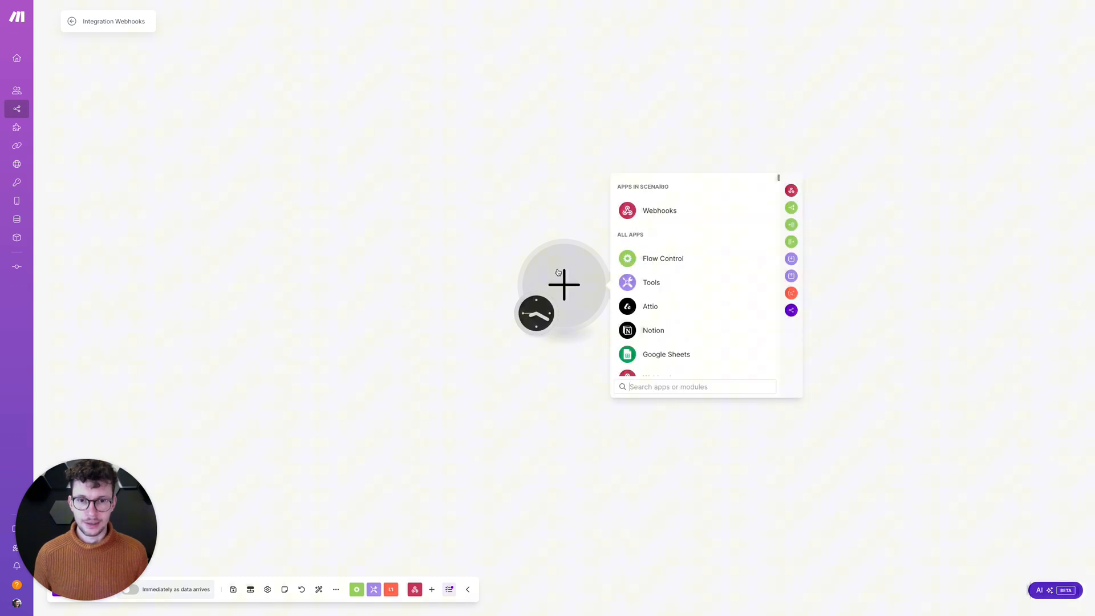
type("webhook")
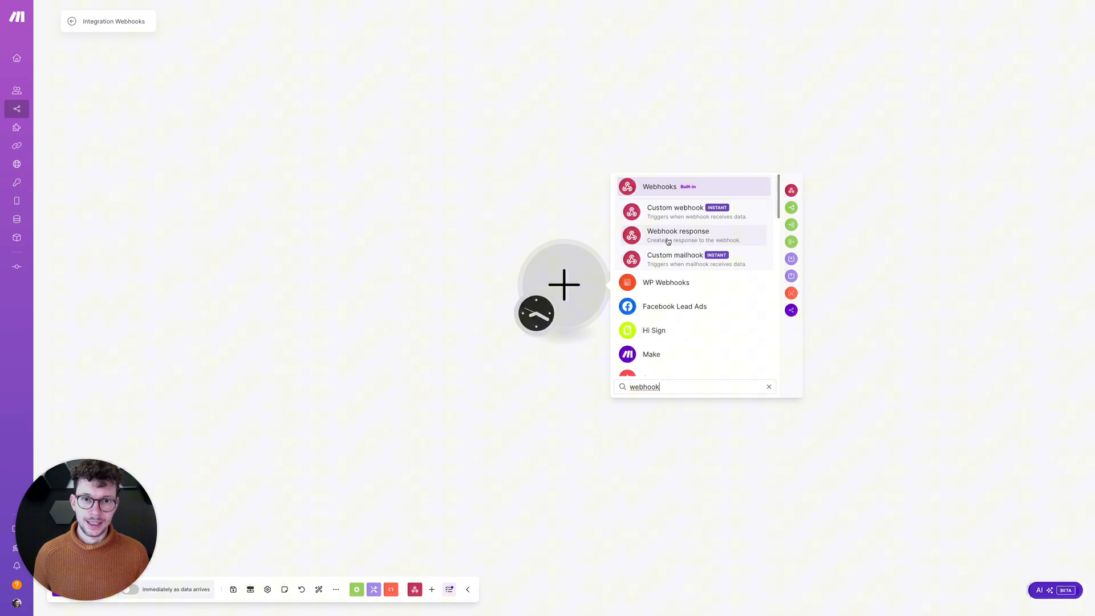
left_click(677, 236)
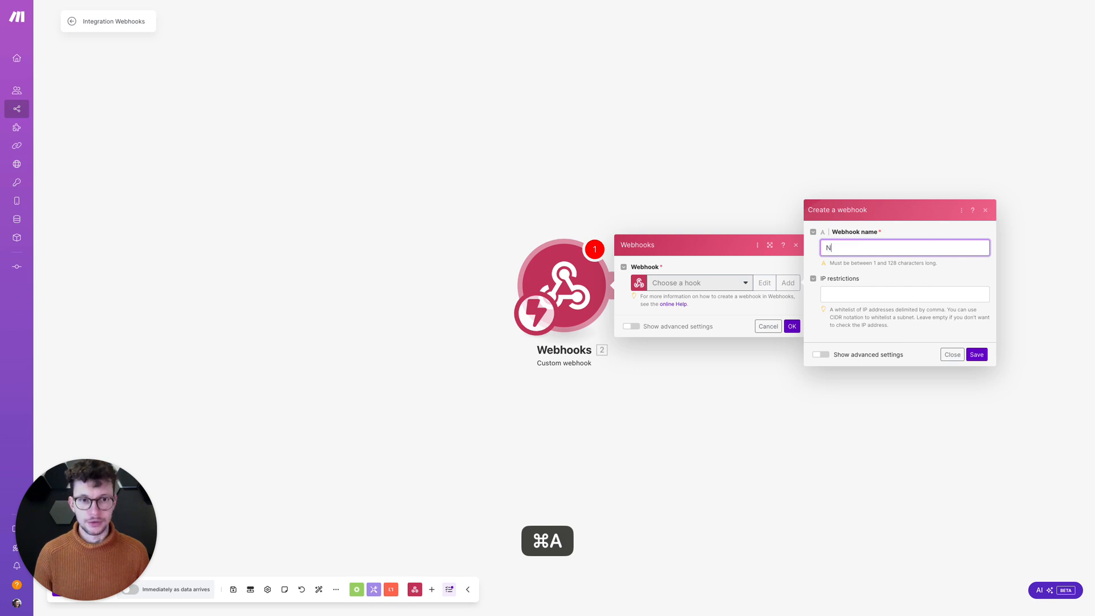
type("Notion Test")
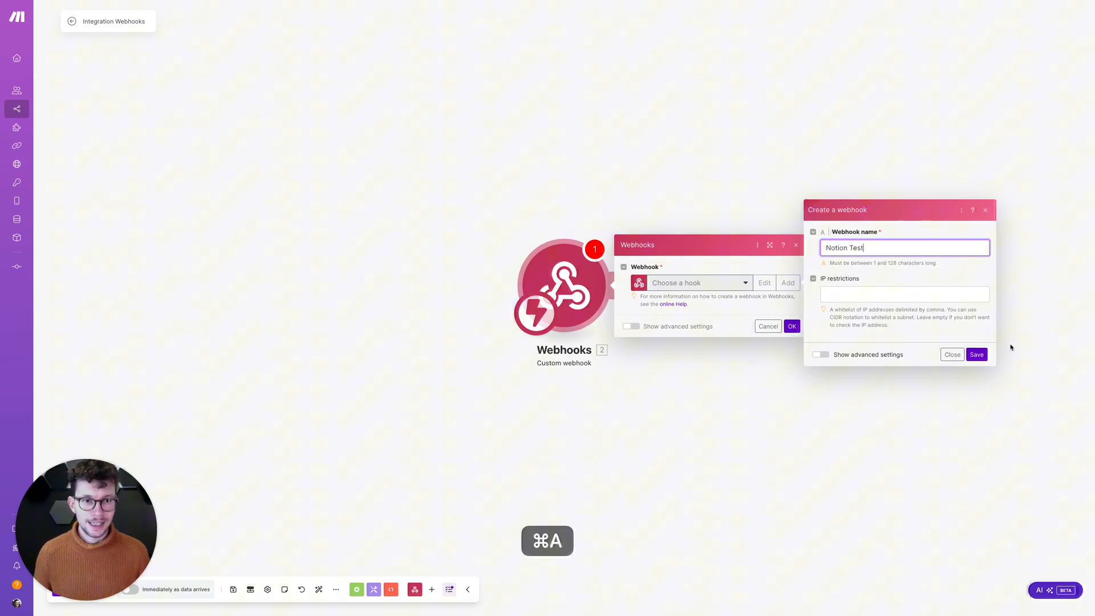
left_click(976, 354)
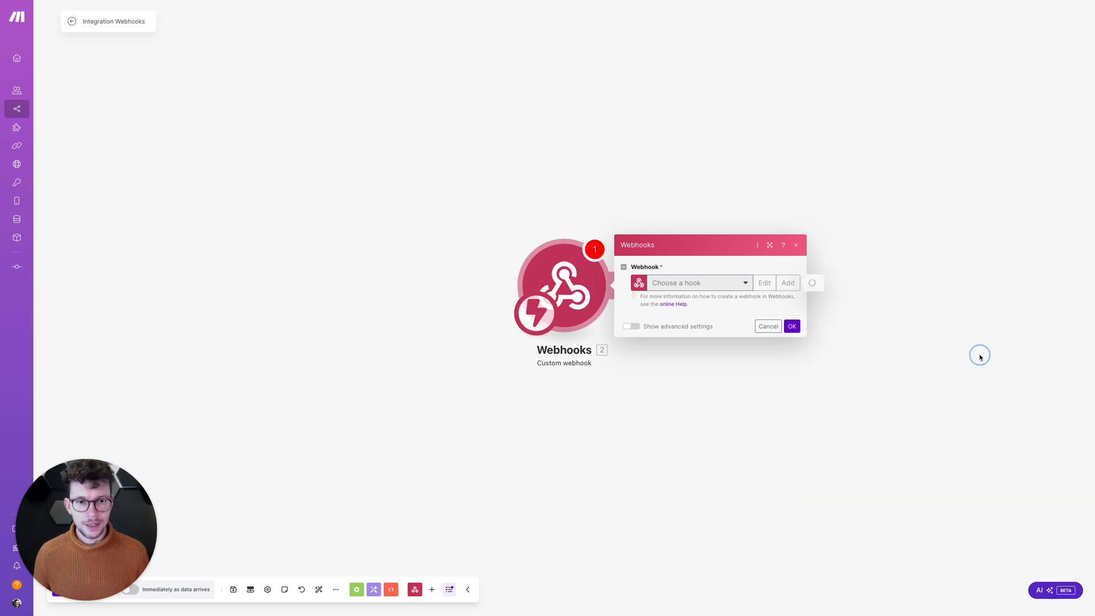
left_click(698, 282)
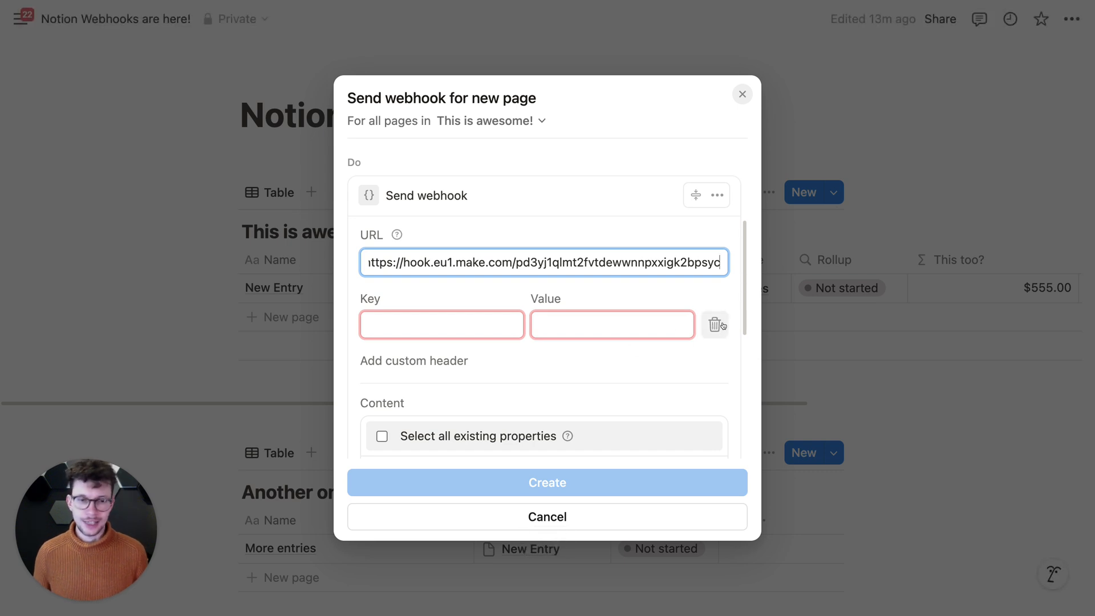
- Set the header value to 'something' and include the Name and Number properties in the payload
type("something")
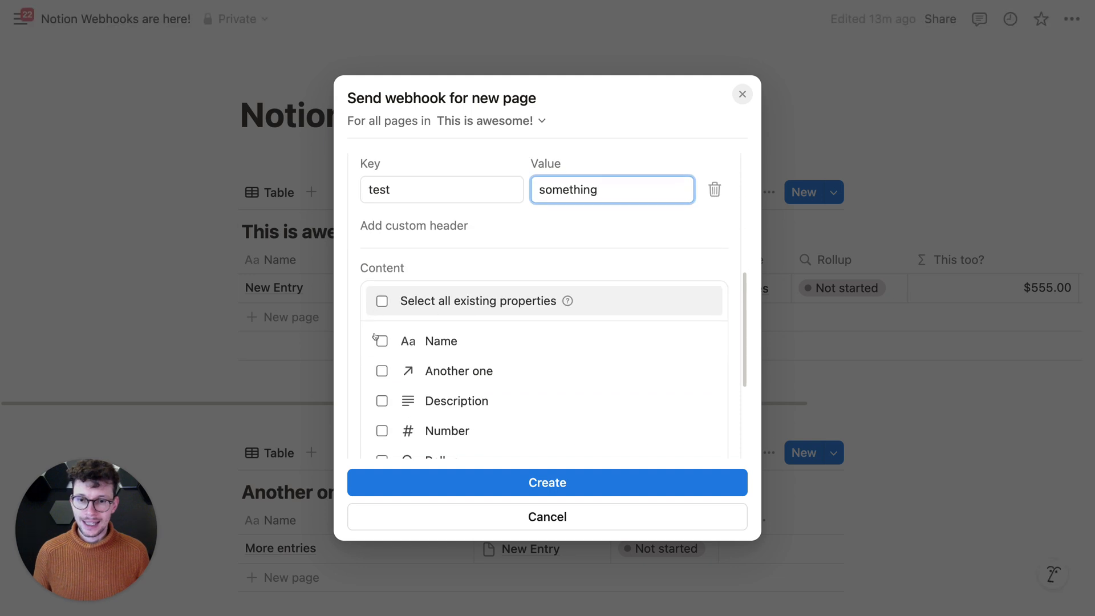
scroll("down", 3)
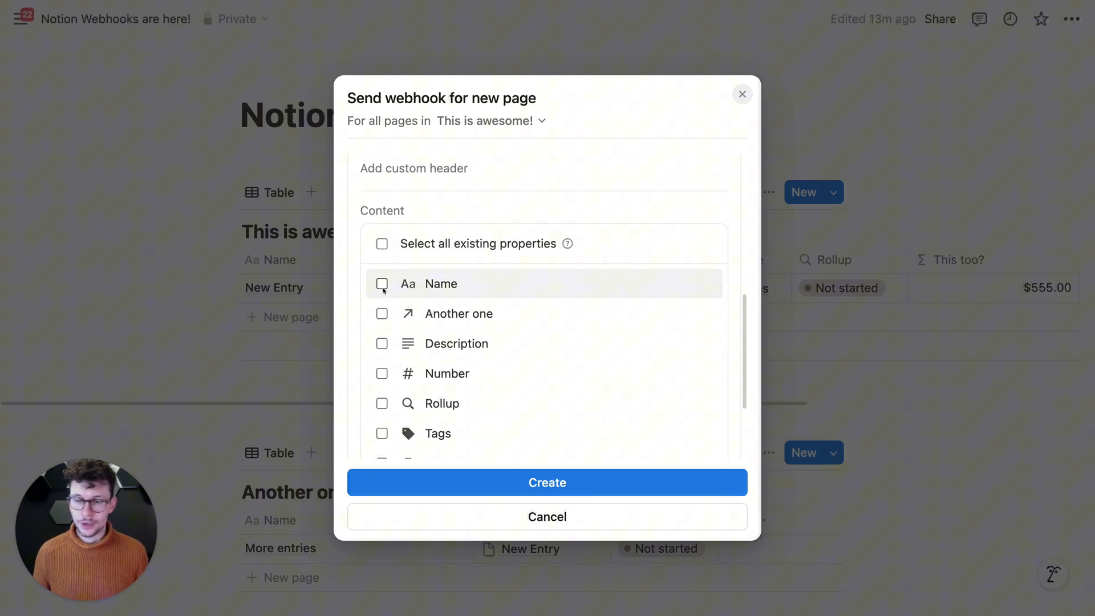
left_click(382, 284)
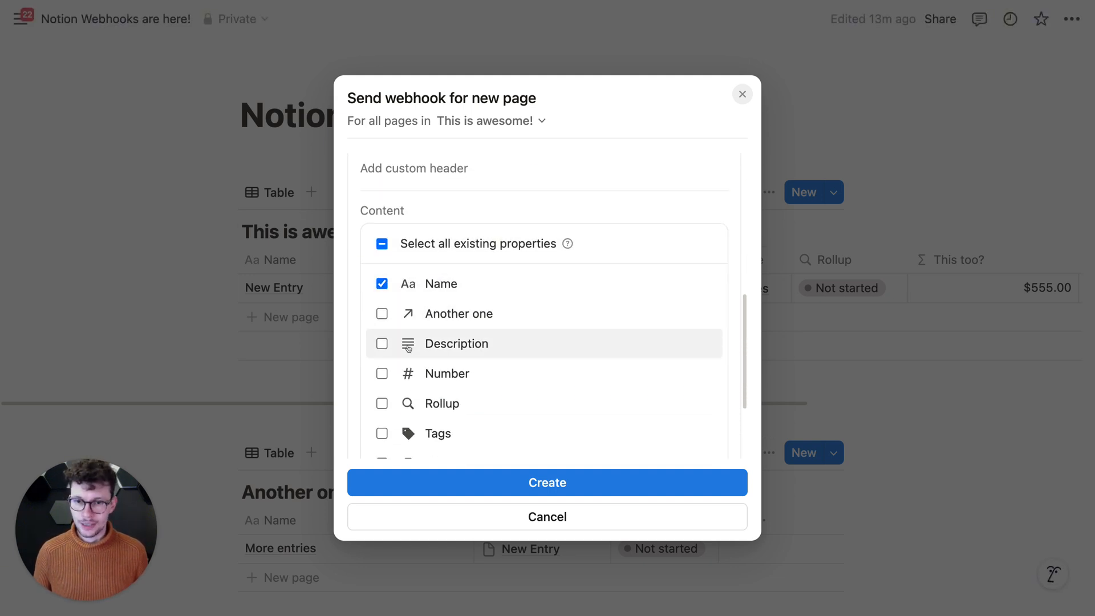
scroll("down", 3)
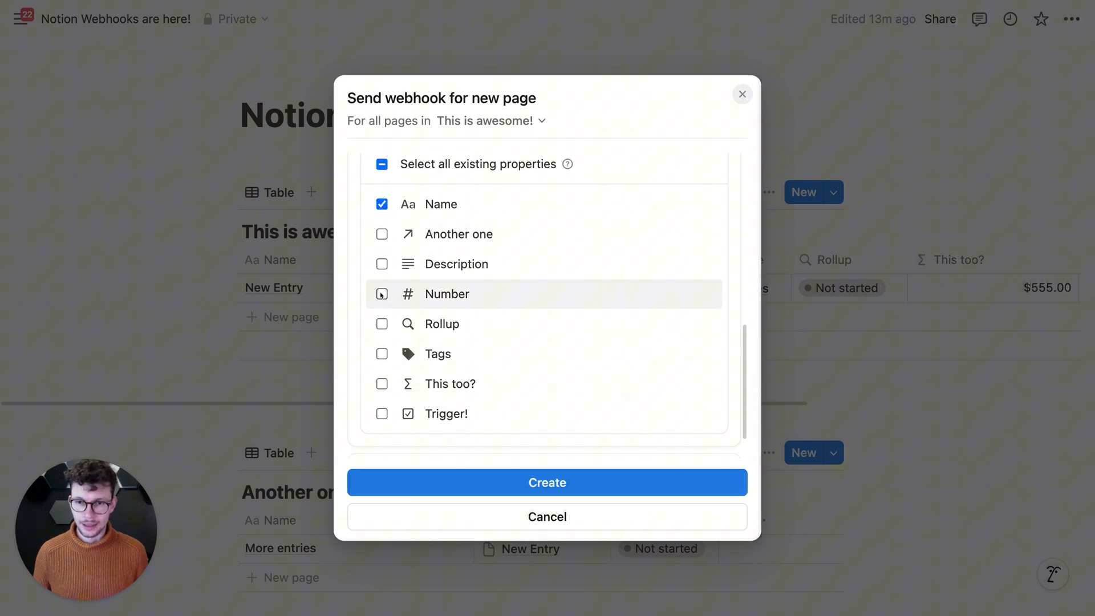
left_click(547, 482)
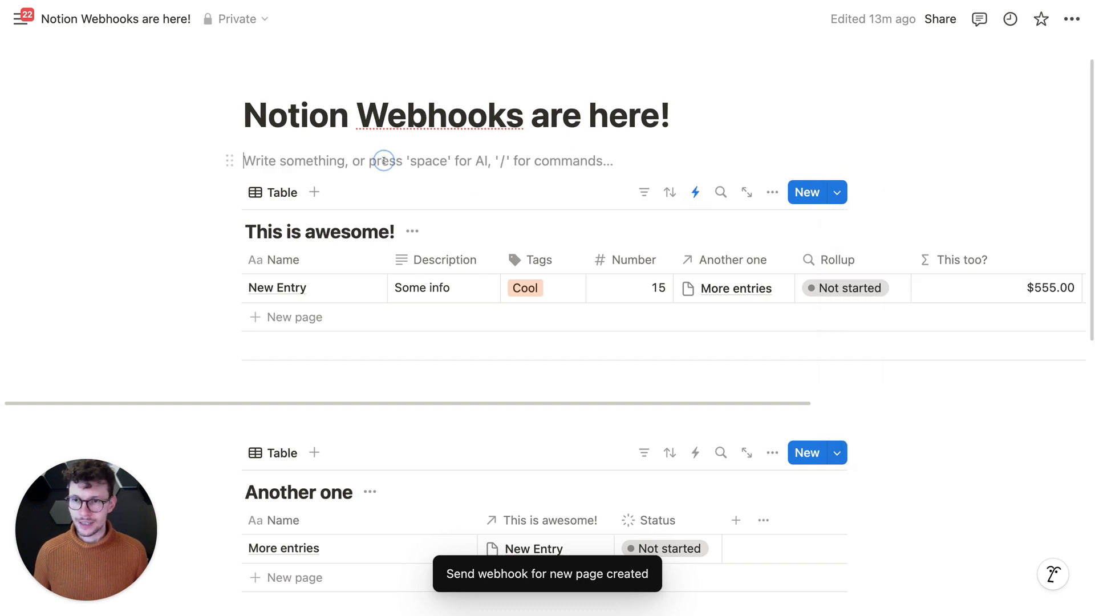
mouse_move(383, 161)
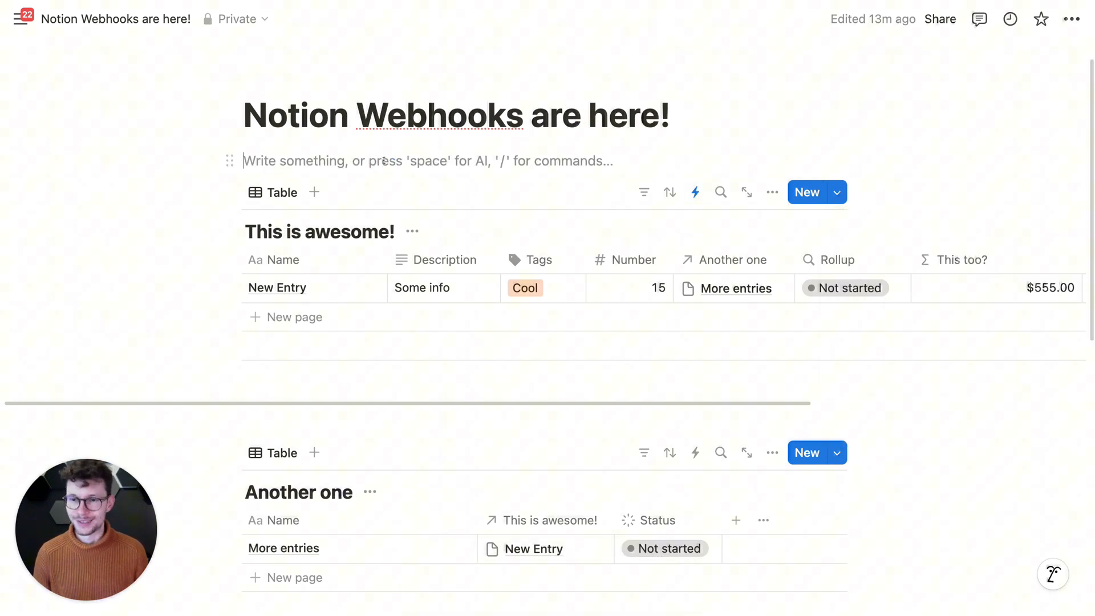
- Add a 'Test Entry' row and type 'Another one!' to trigger the webhook
type("Test Entry")
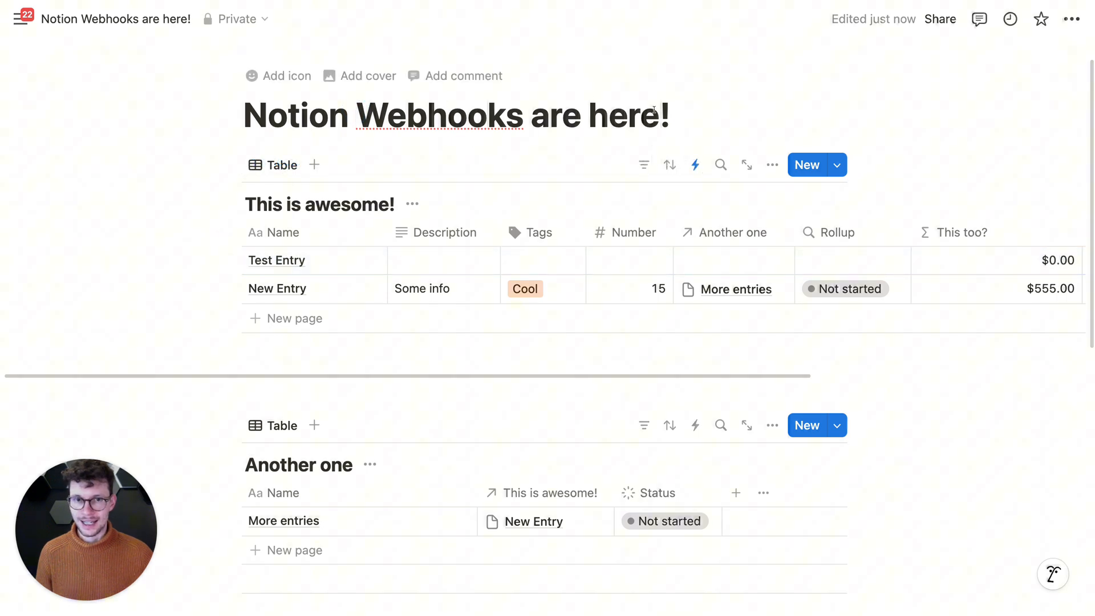
type("Another one!")
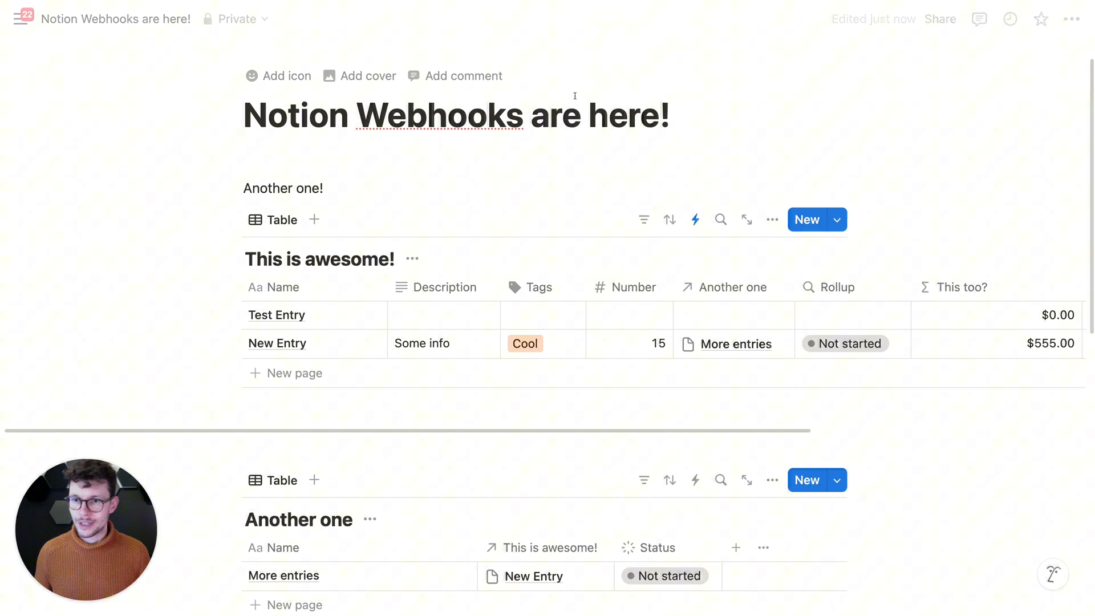
left_click(226, 287)
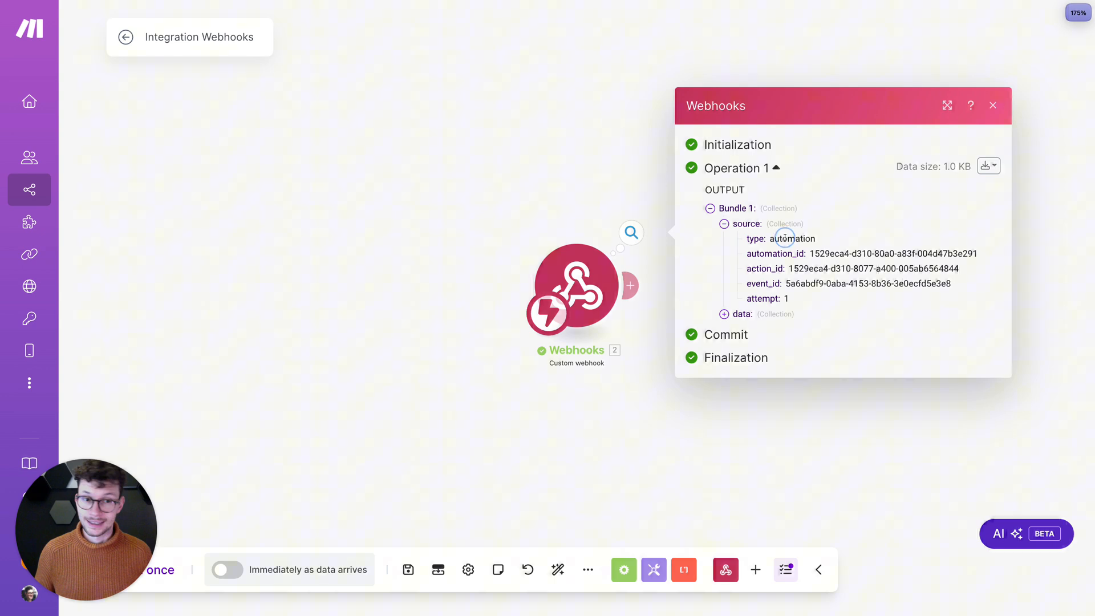
- Expand Bundle 1's data and properties to reveal the Name value 'Another one!'
double_click(791, 238)
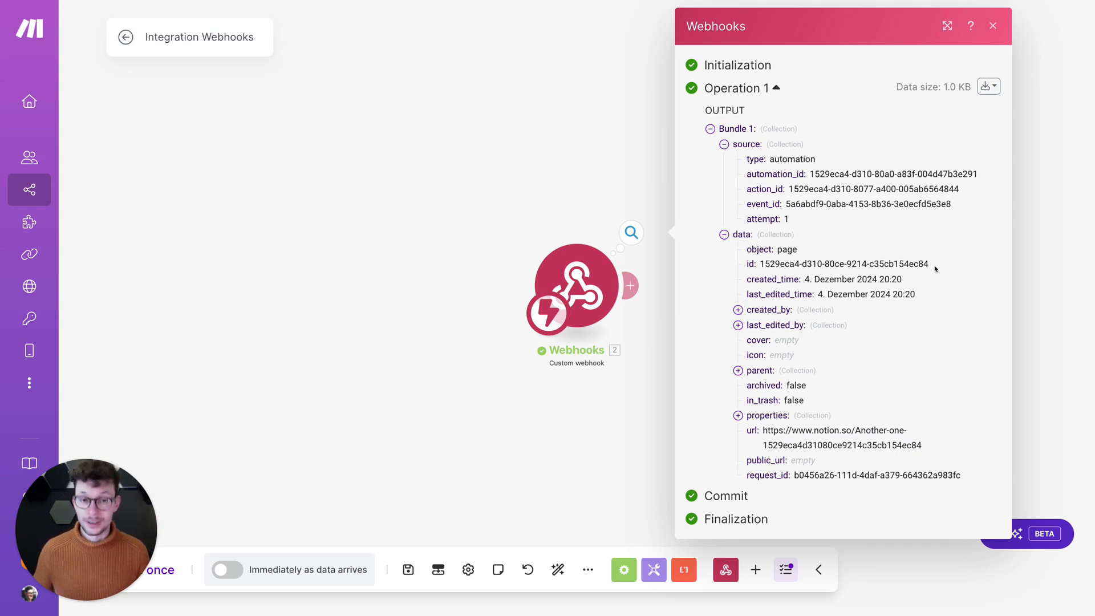
mouse_move(729, 426)
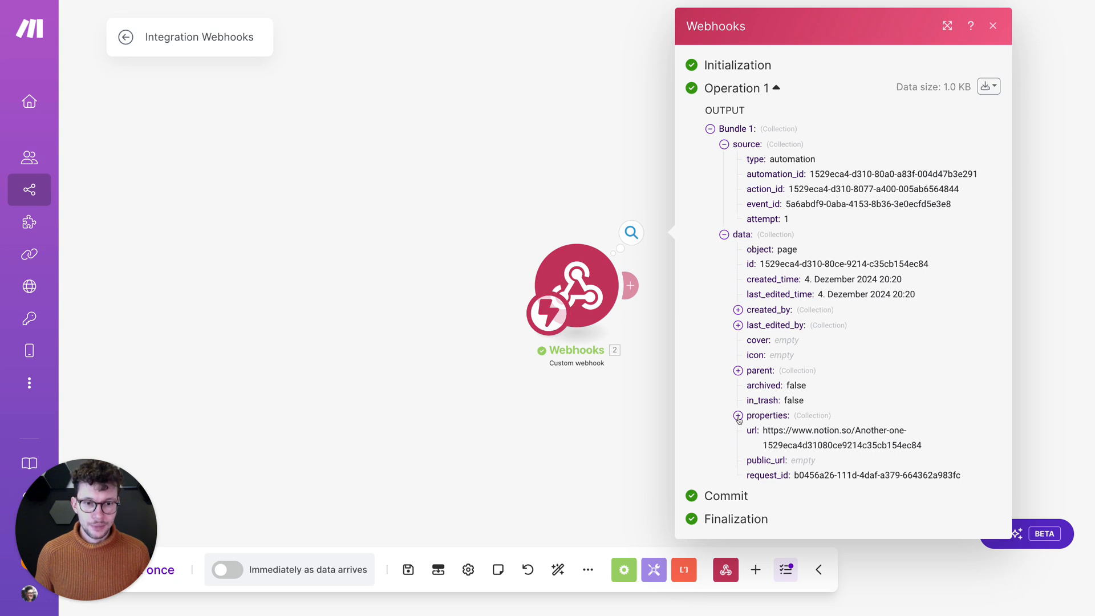
left_click(737, 414)
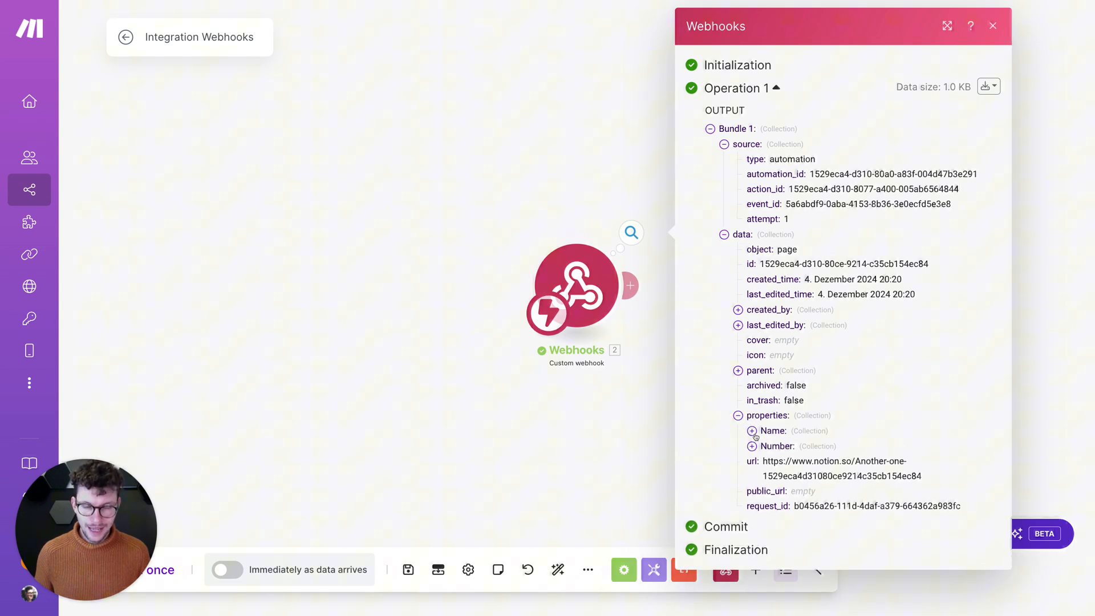
left_click(752, 430)
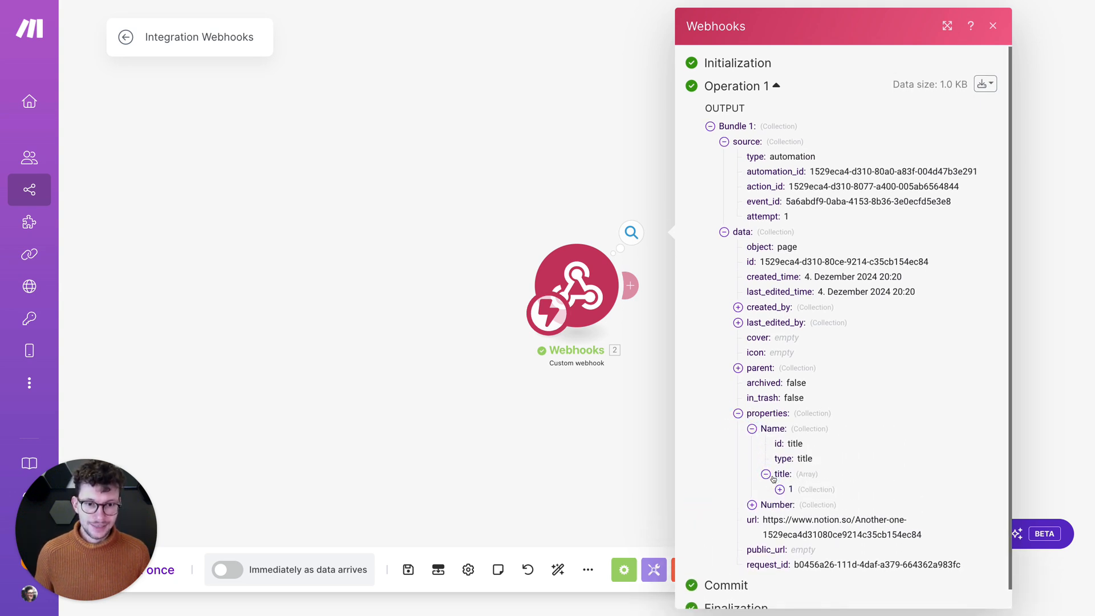
left_click(791, 489)
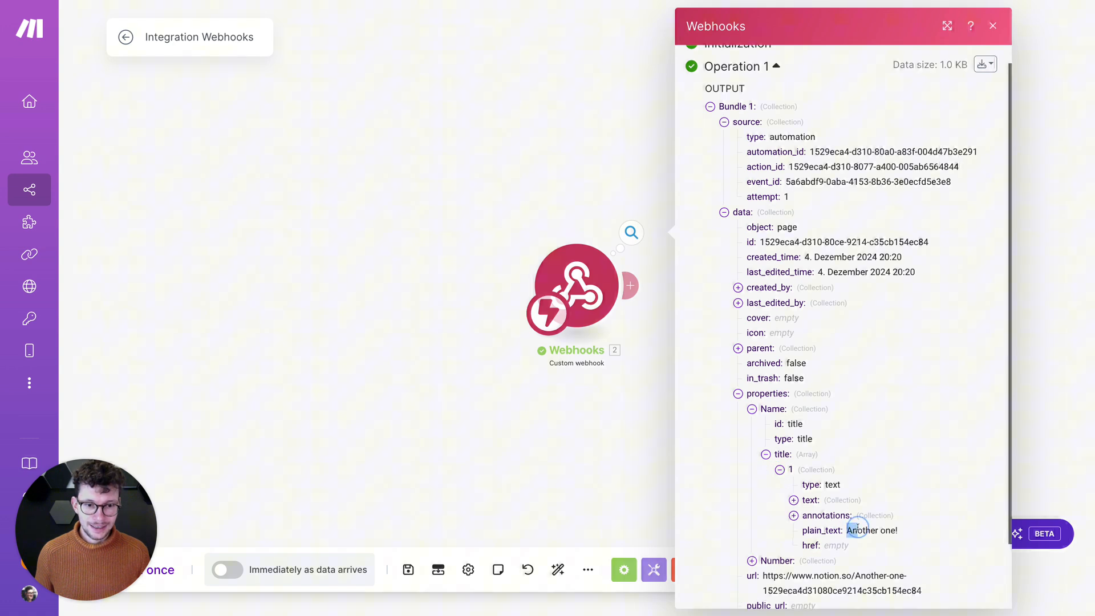
scroll("down", 3)
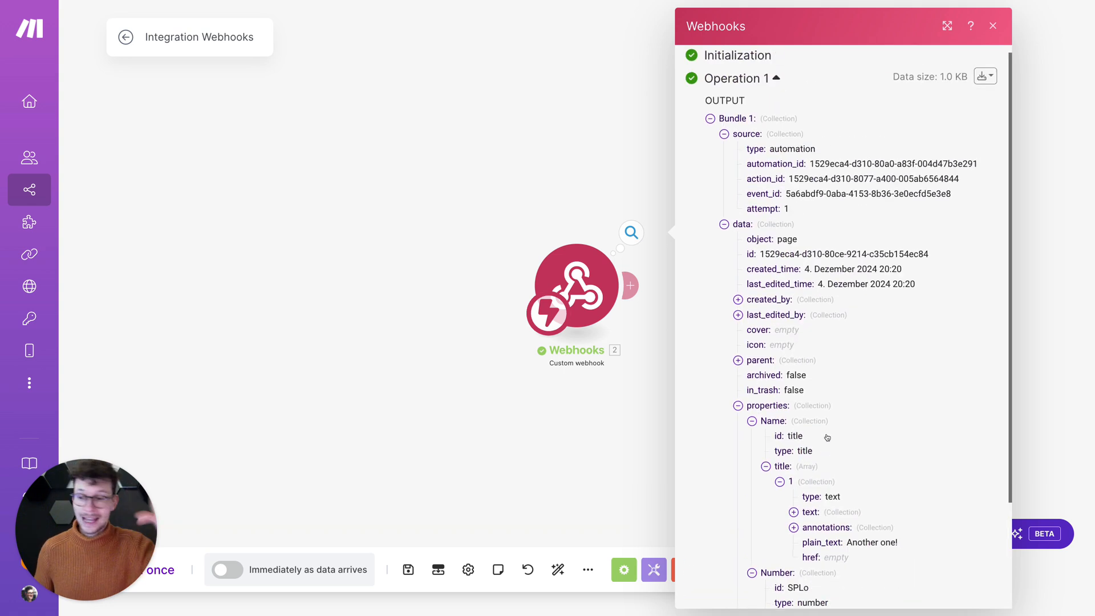
mouse_move(821, 423)
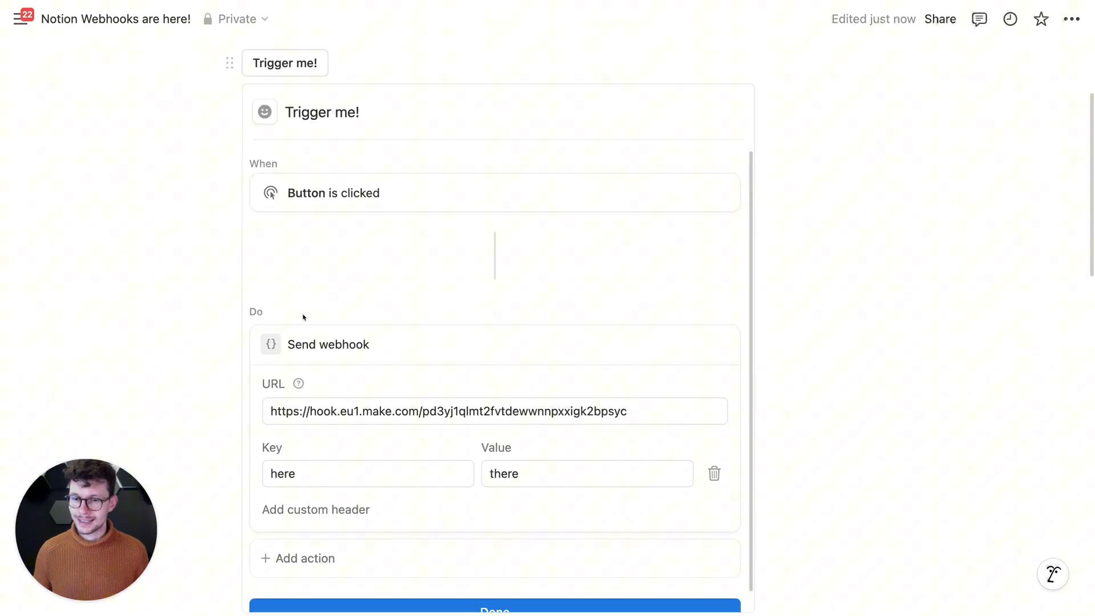
- Delete the here/there custom header from the Trigger me! button's webhook and finish editing
scroll("down", 3)
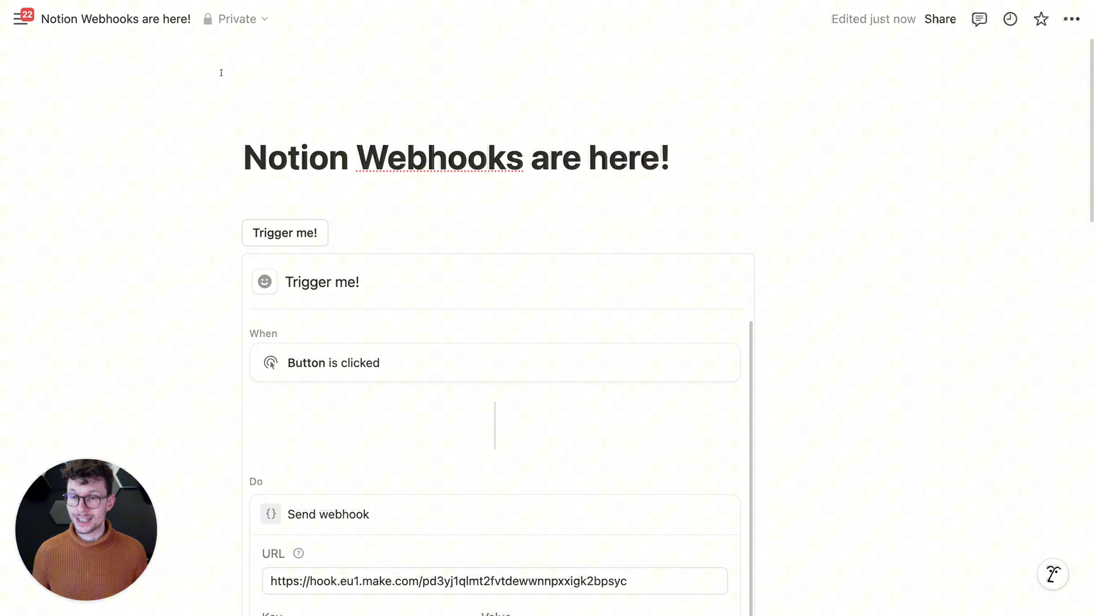
scroll("down", 3)
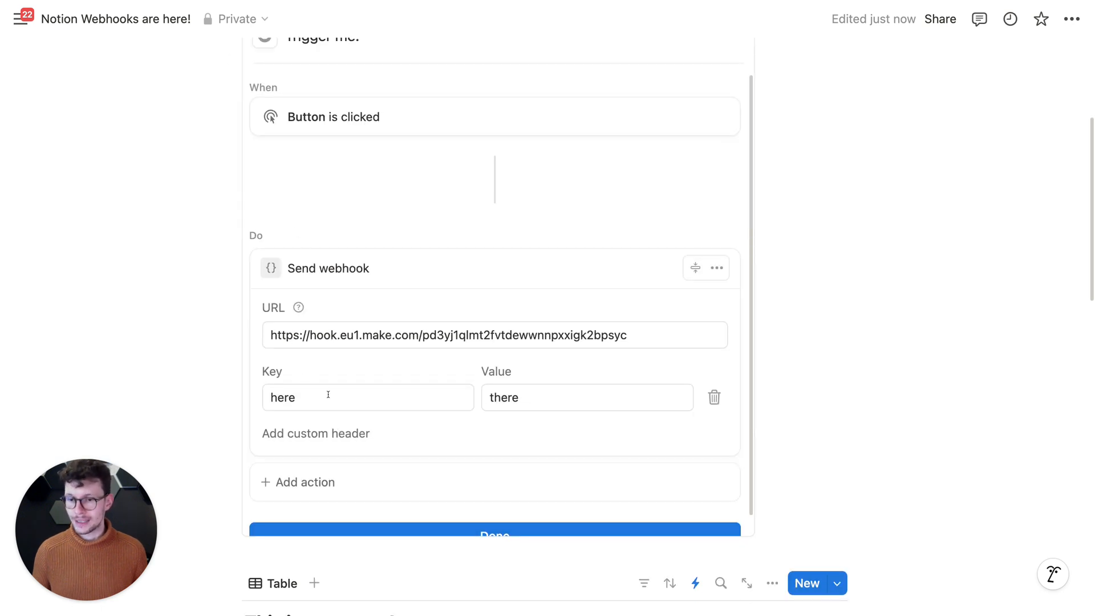
mouse_move(714, 397)
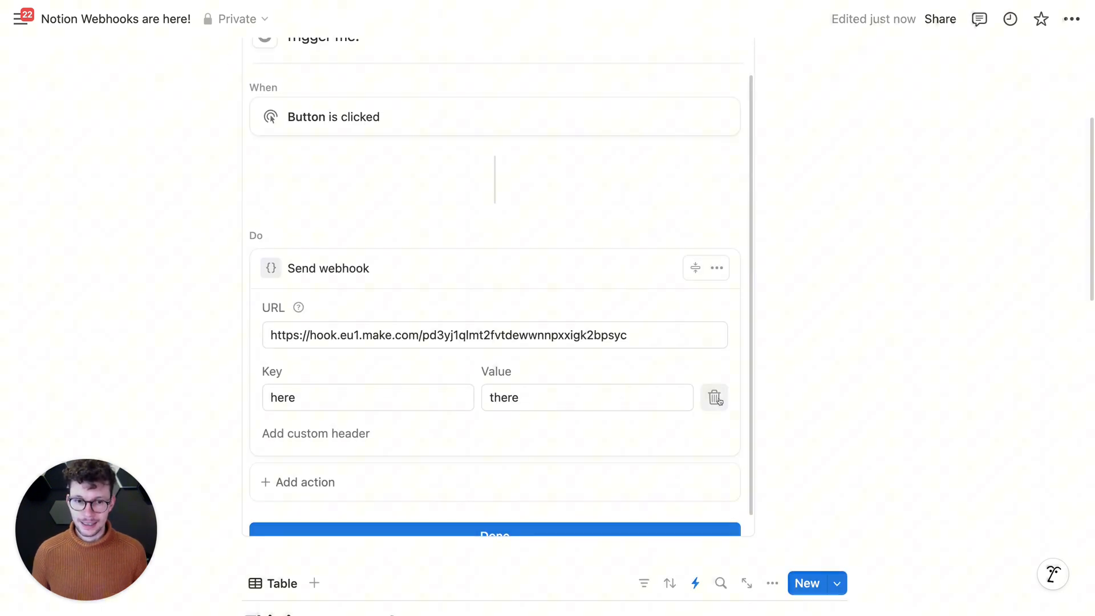
left_click(715, 397)
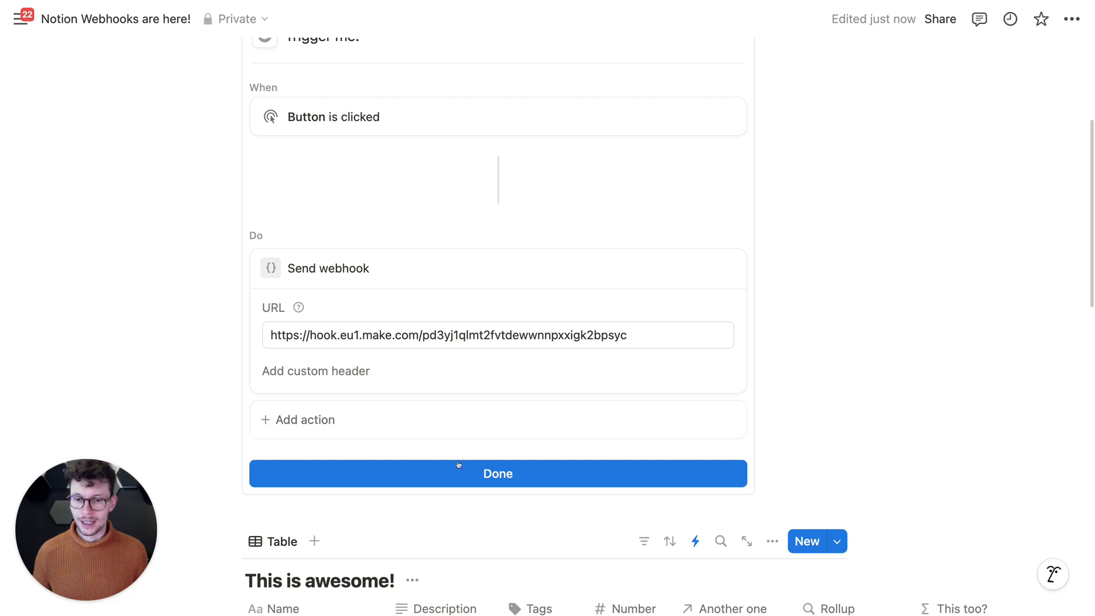
left_click(497, 473)
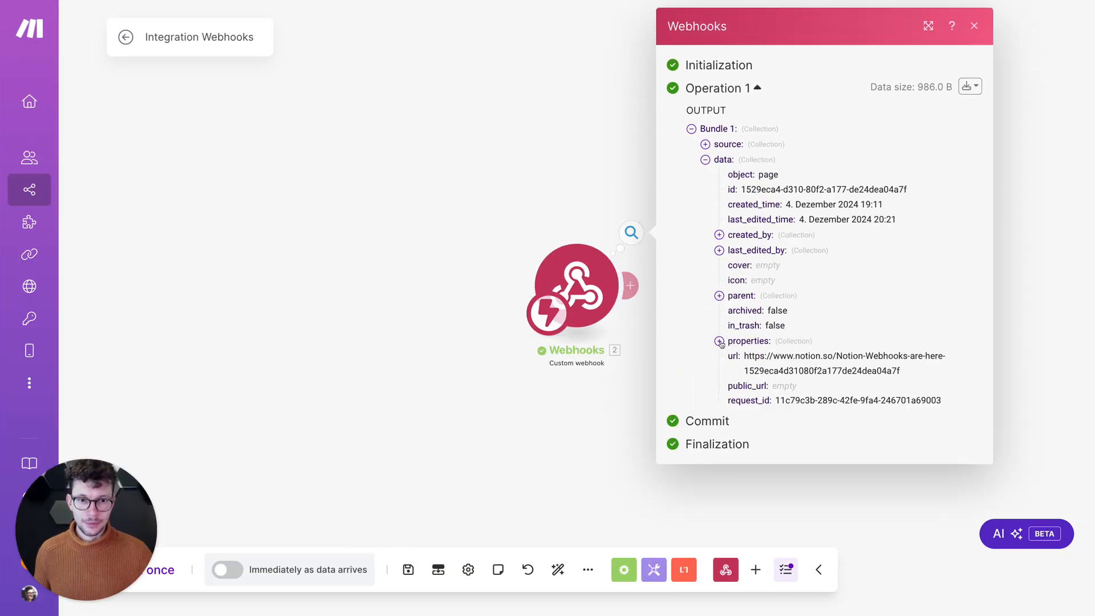
- Expand the Notion Webhooks are here! bundle's properties in the webhook output
left_click(720, 342)
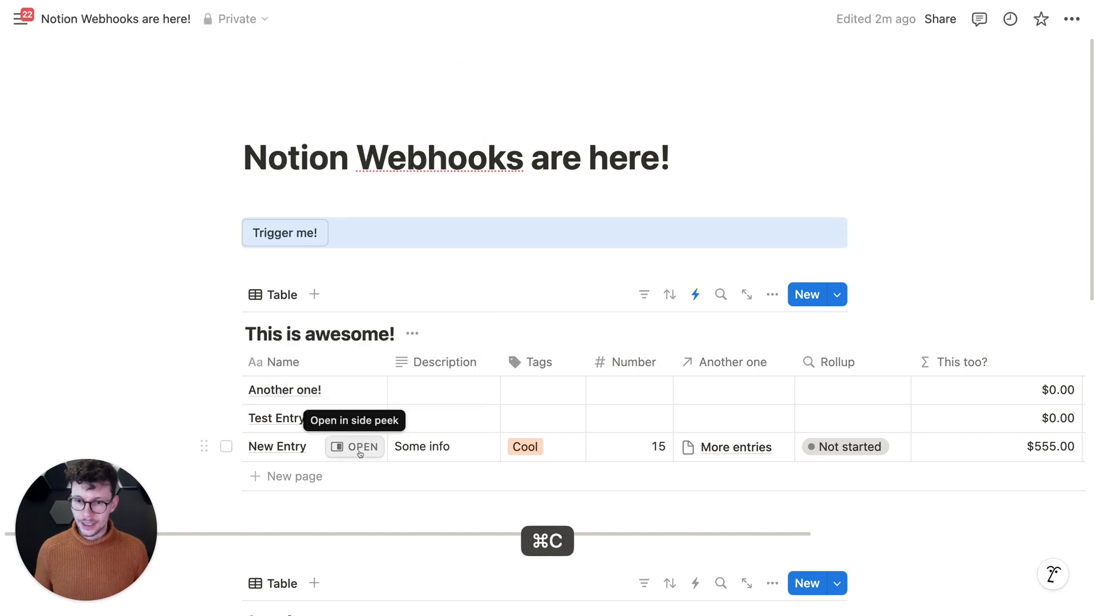
- Place the Trigger me! button in the New Entry page body and scroll to the CRM table
left_click(355, 447)
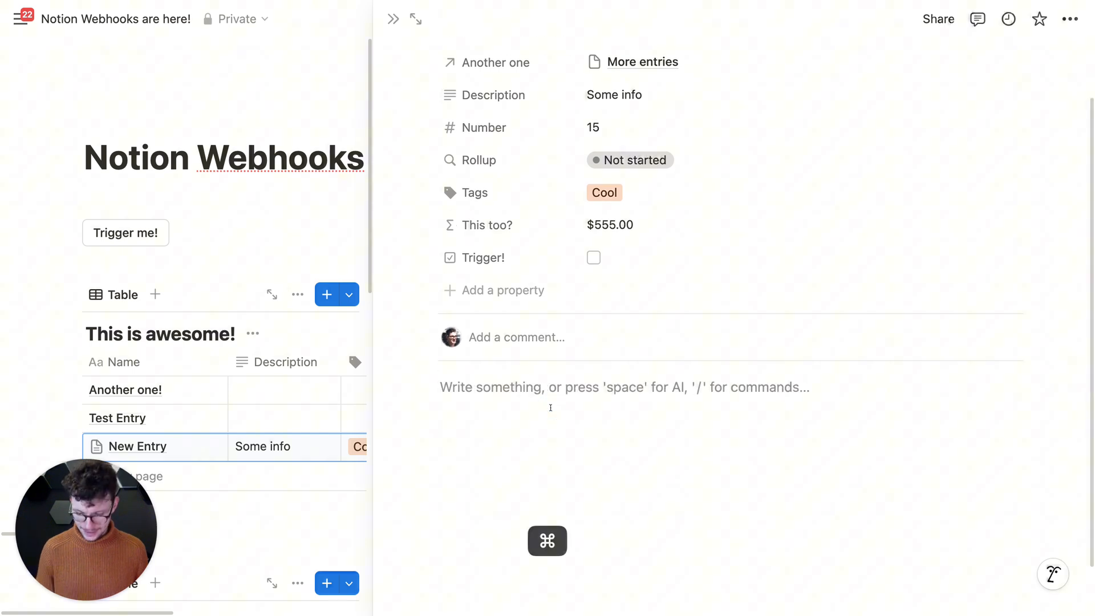
left_click(538, 389)
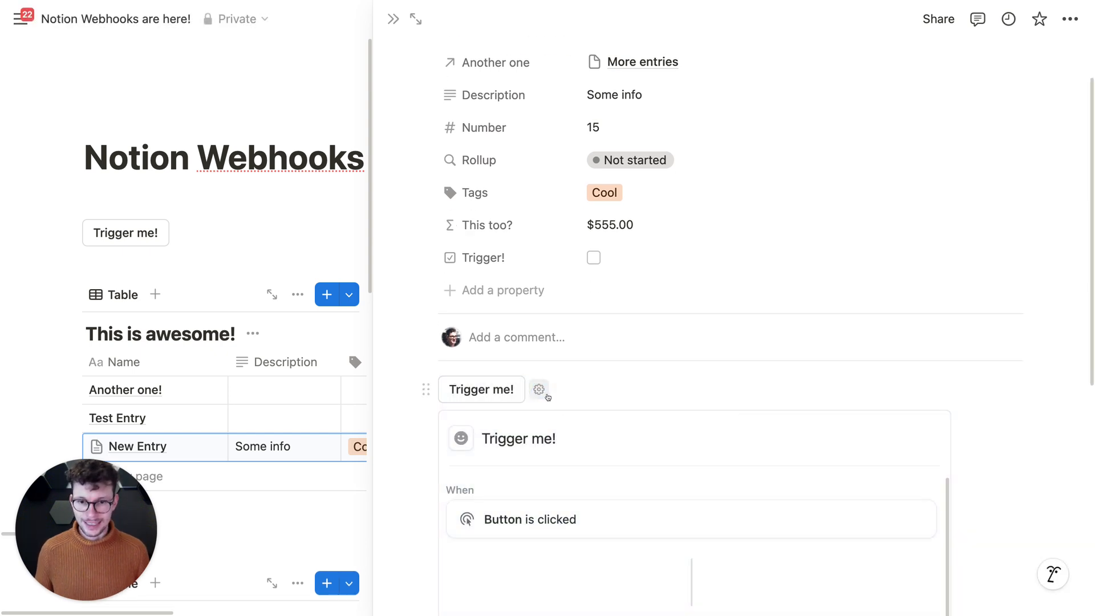
scroll("down", 3)
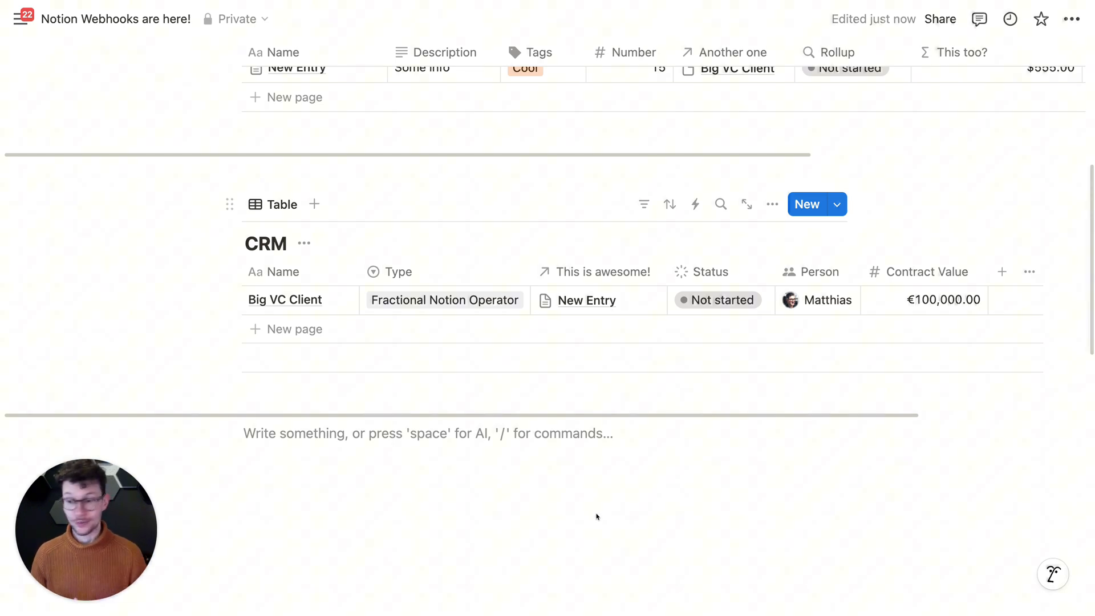
mouse_move(654, 328)
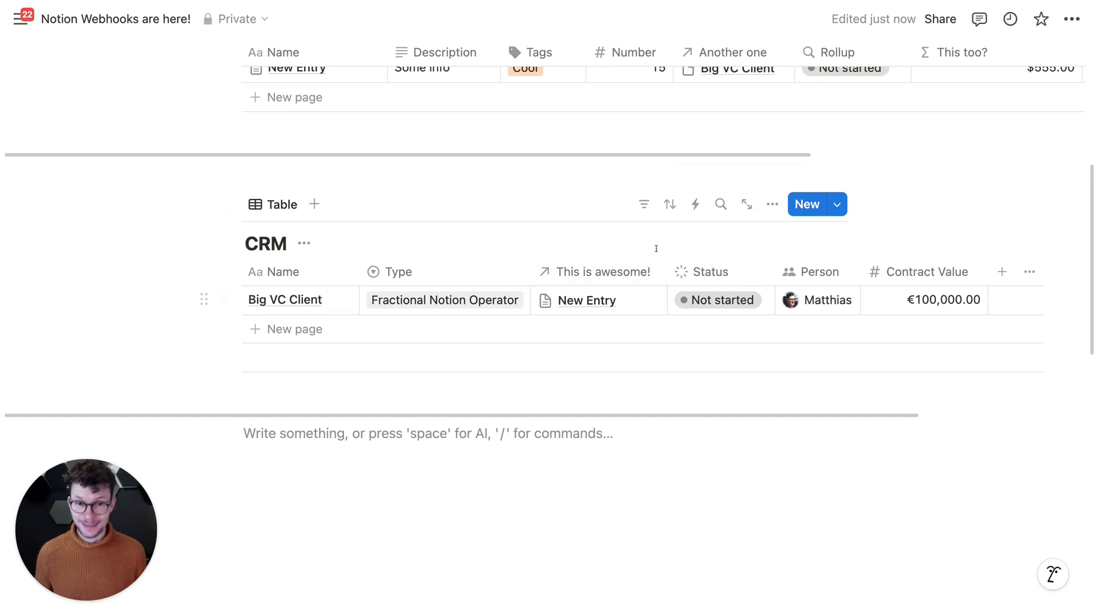
left_click(407, 326)
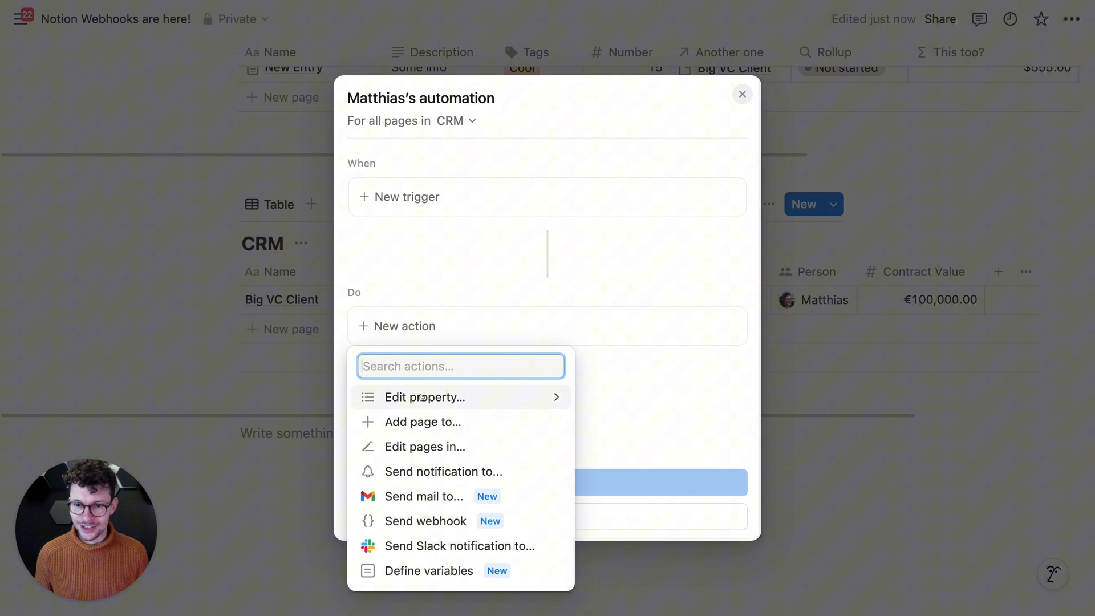
left_click(458, 545)
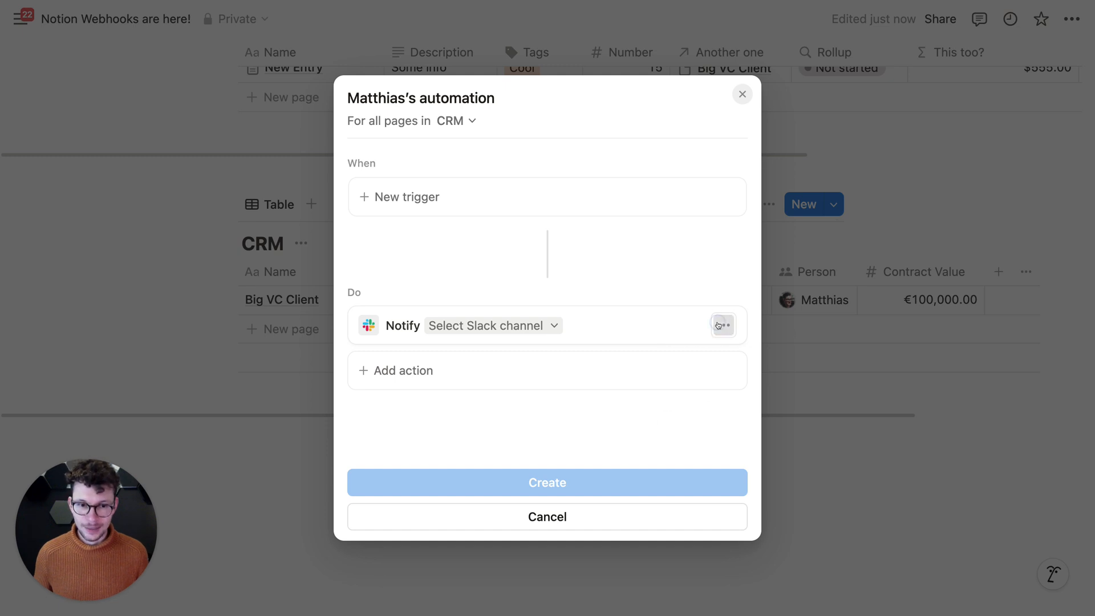
left_click(723, 325)
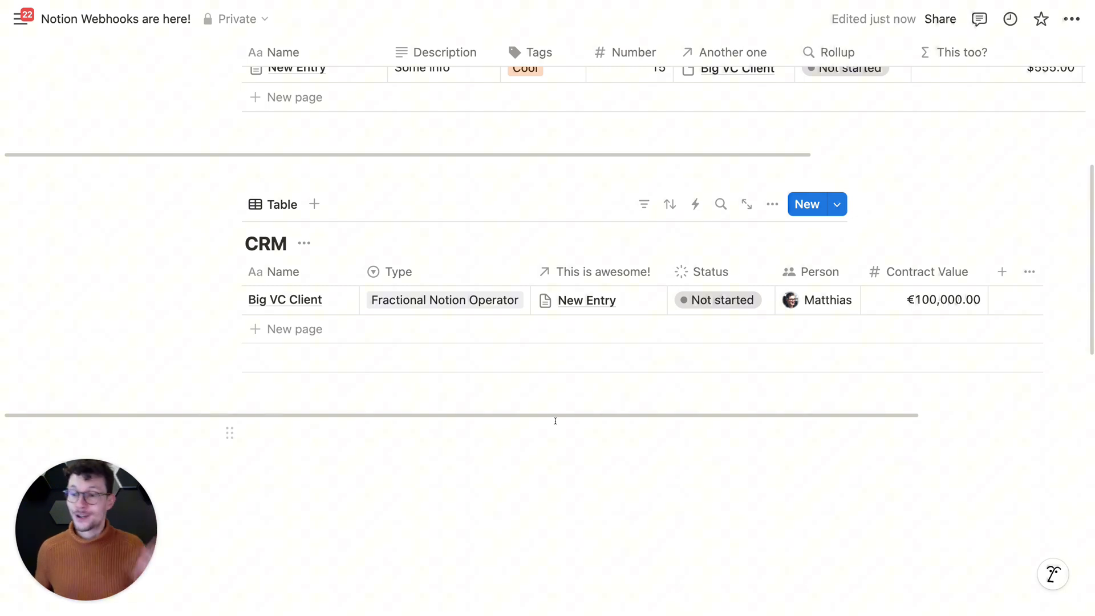
mouse_move(513, 369)
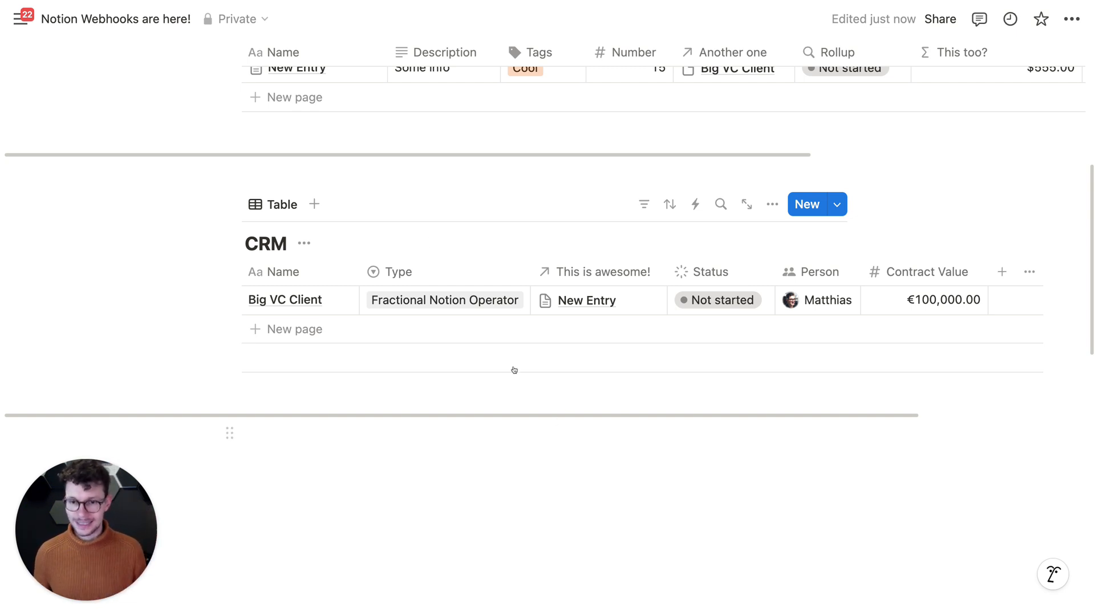
mouse_move(597, 368)
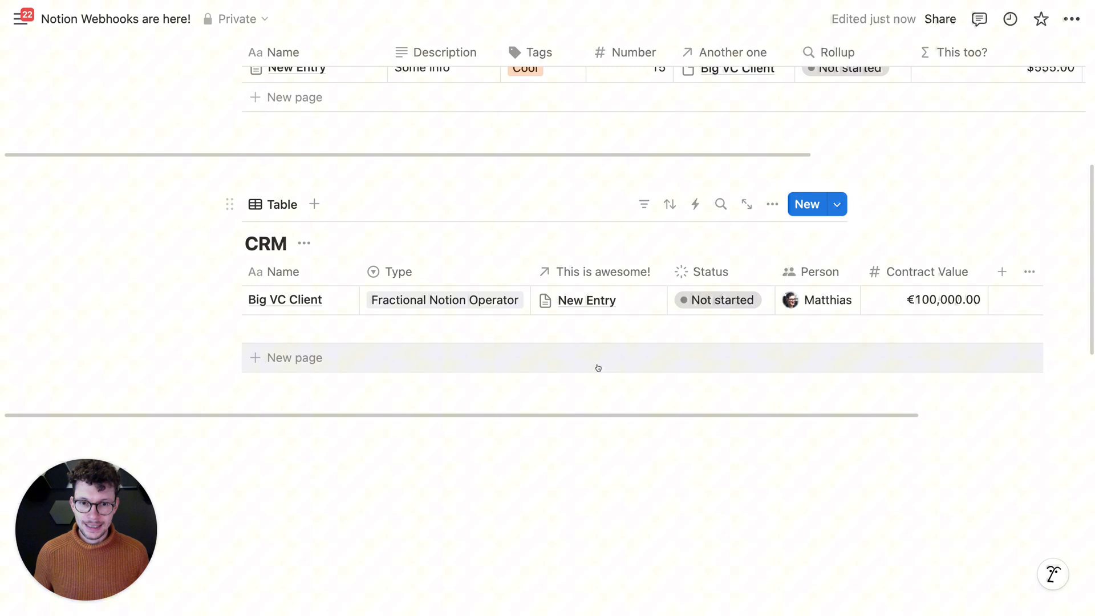
left_click(717, 299)
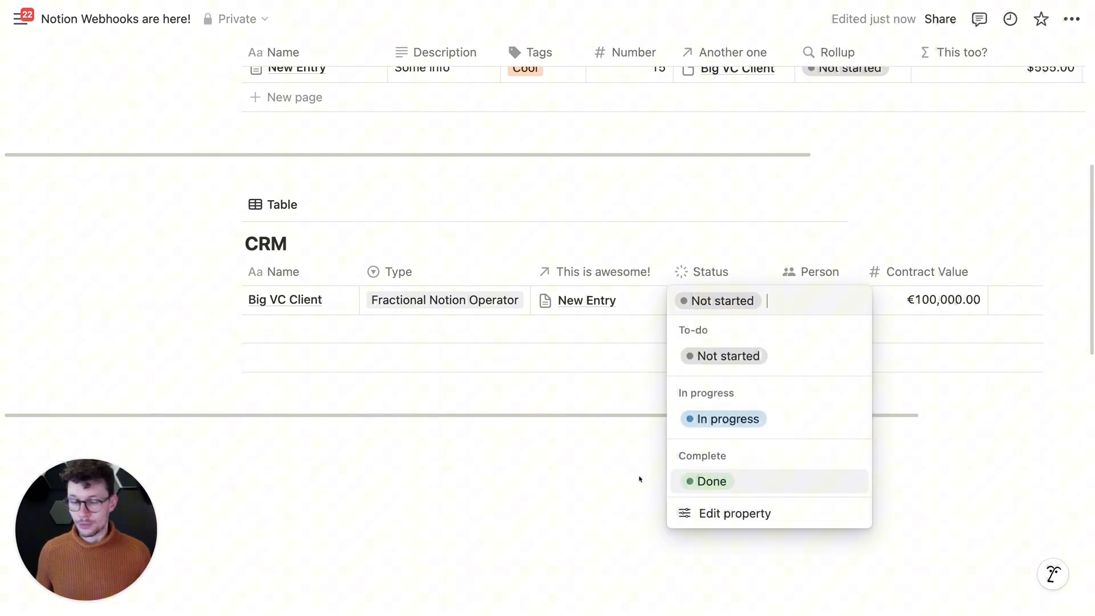
left_click(719, 300)
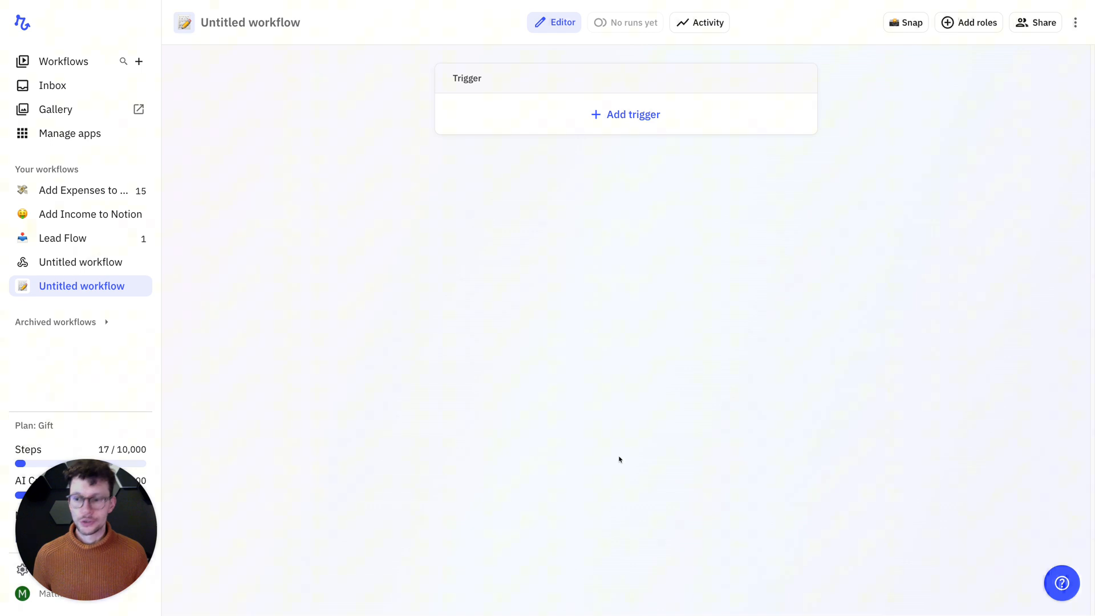
mouse_move(626, 331)
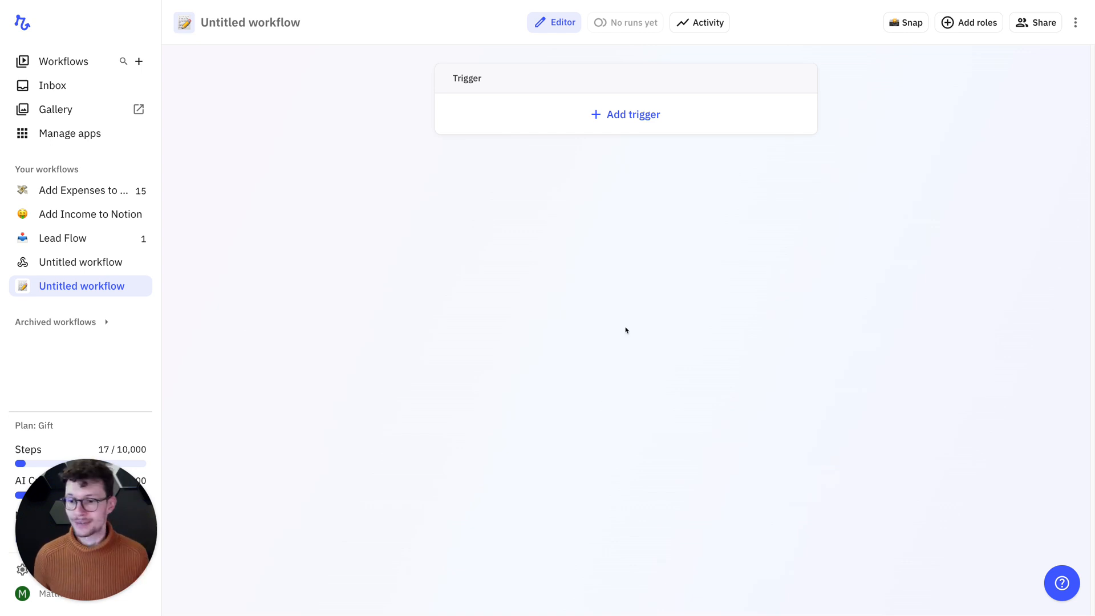
mouse_move(607, 192)
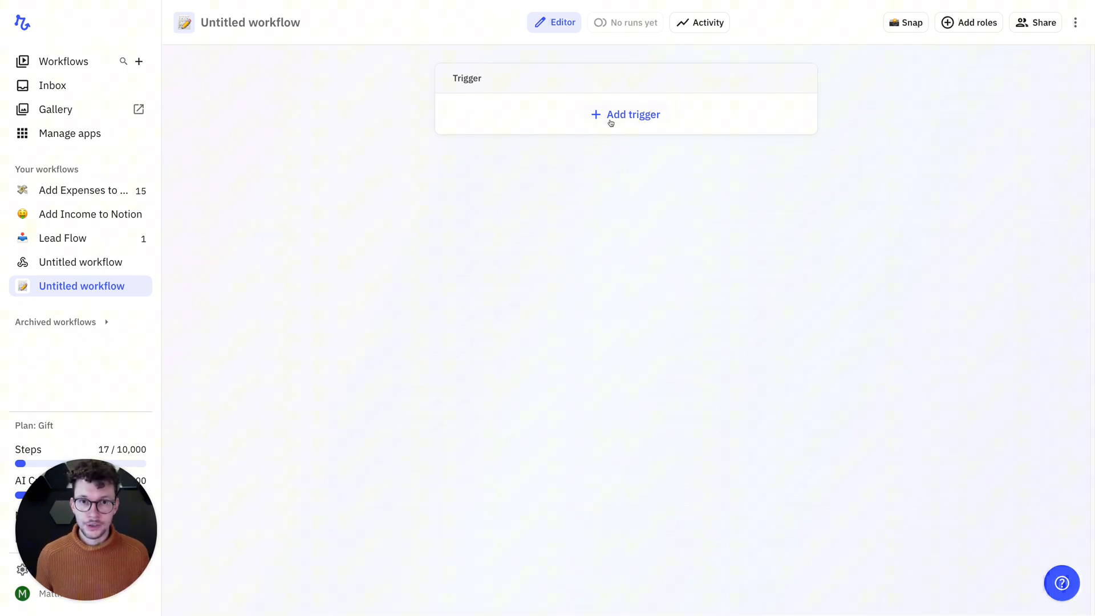
- Add a trigger to the Untitled workflow and search for 'webhook'
left_click(626, 115)
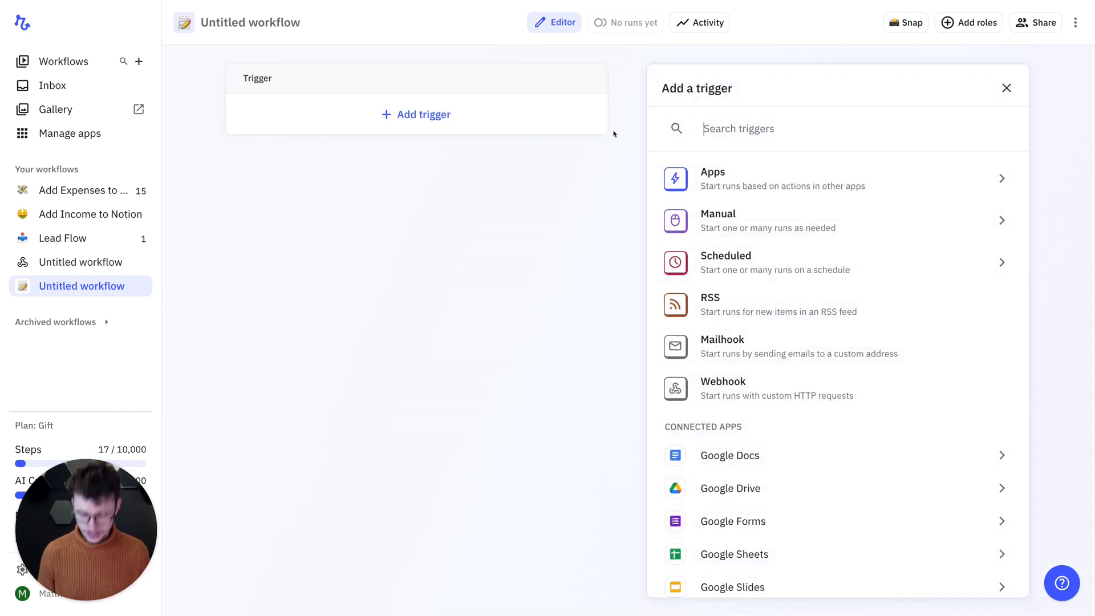
type("webhook")
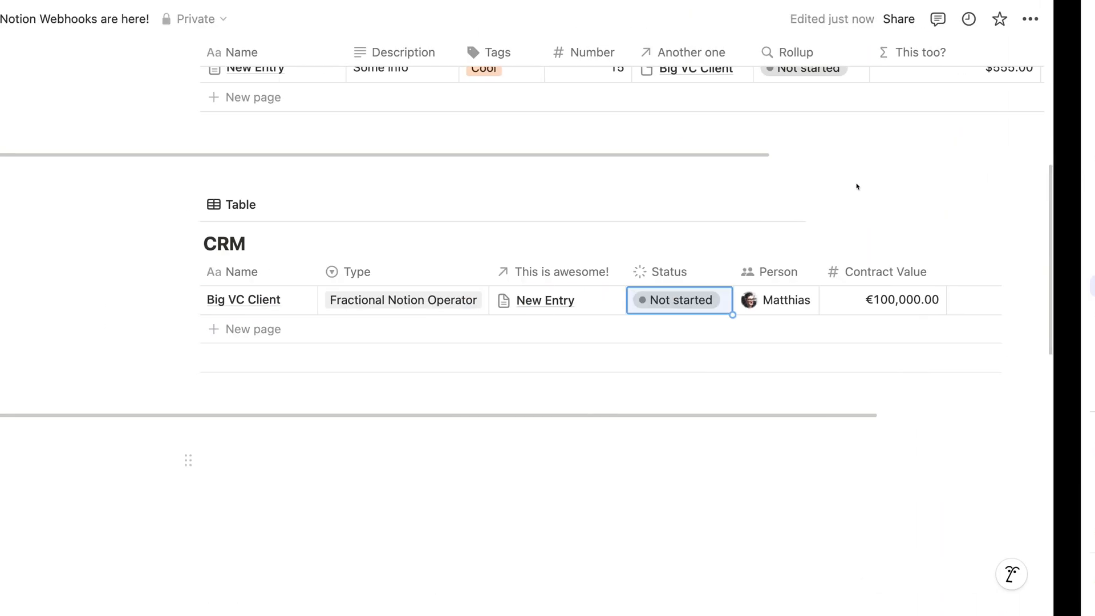
- Create a CRM automation sending a Slack notification with Name, Contract Value, Person and Type
left_click(813, 204)
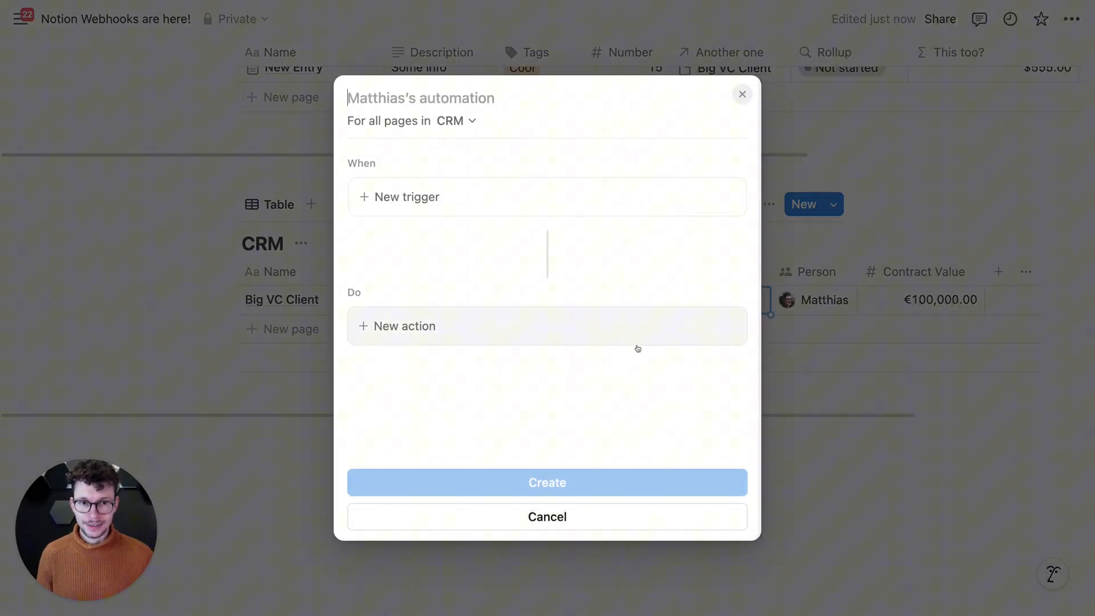
type("Send Notification to Slack")
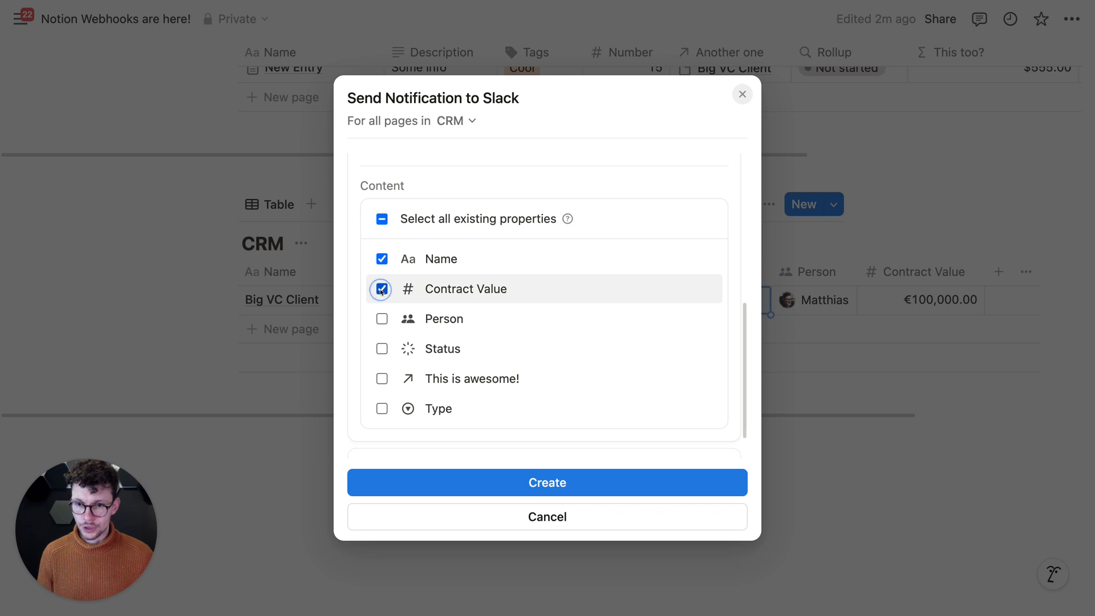
left_click(382, 318)
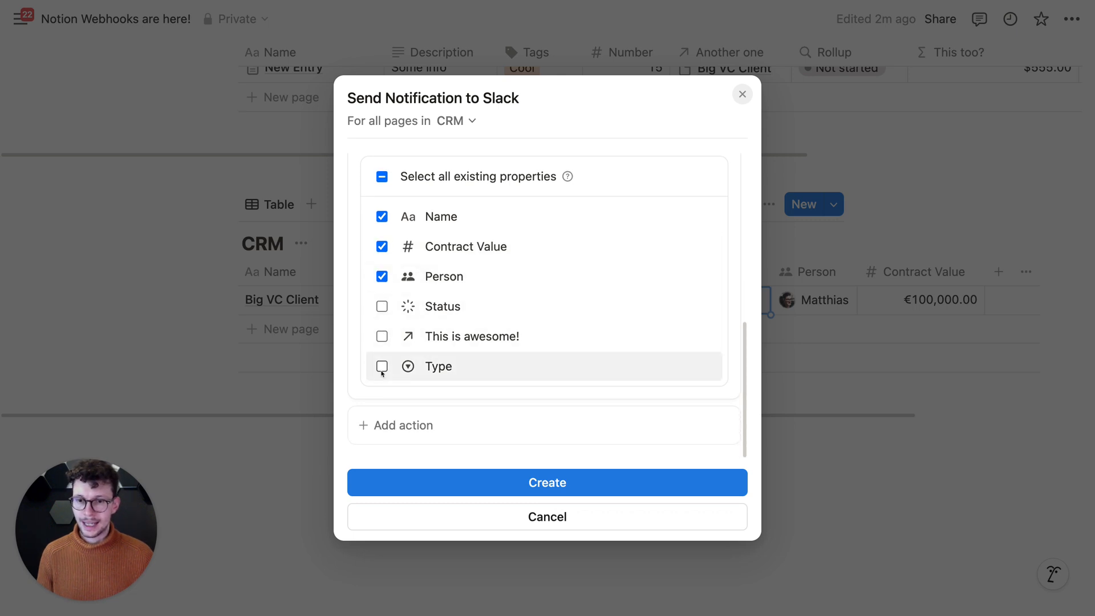
left_click(382, 366)
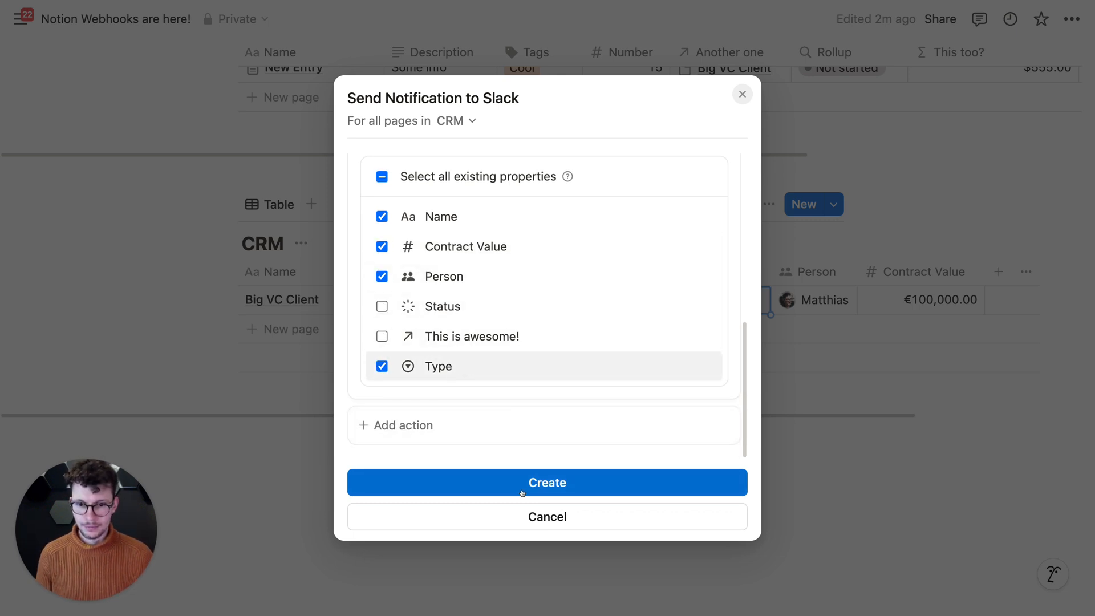
left_click(547, 482)
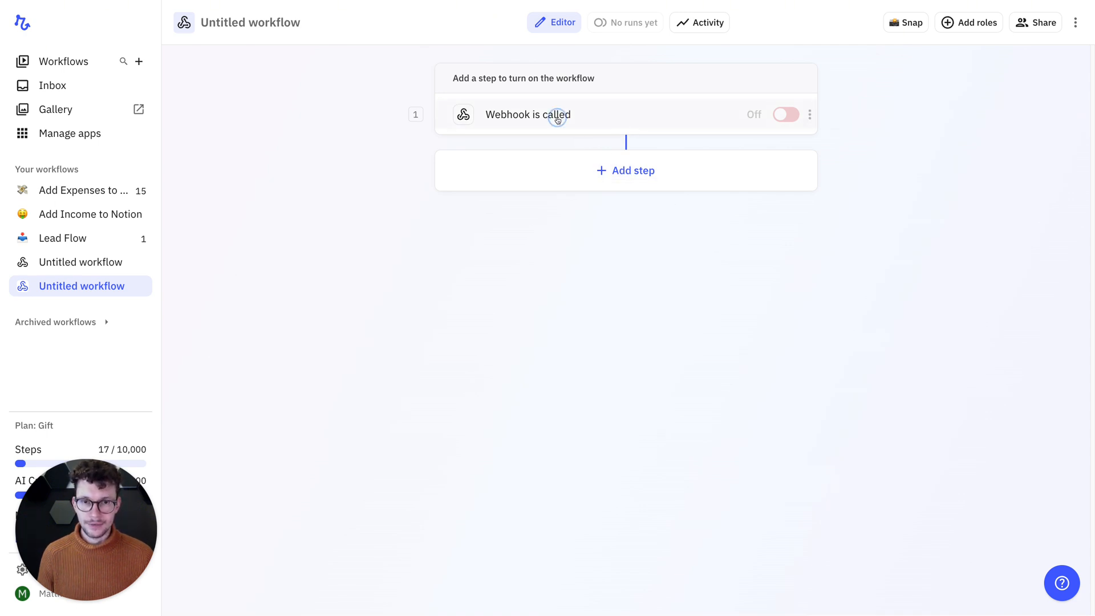
- Set the Slack Send message step to send from Relay.app bot to the 4-chatter channel
left_click(527, 115)
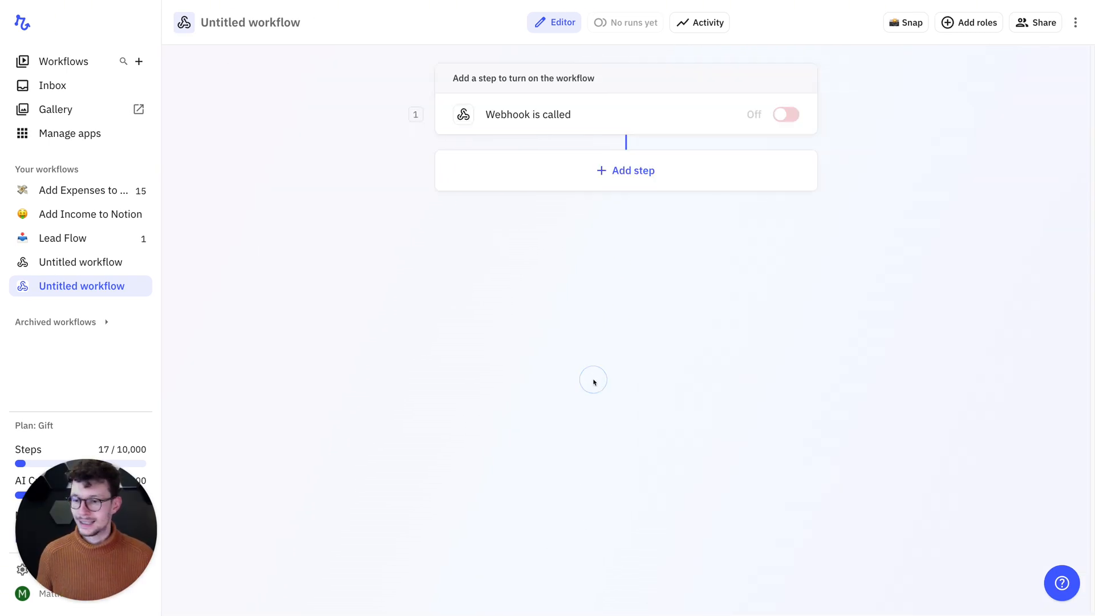
mouse_move(594, 202)
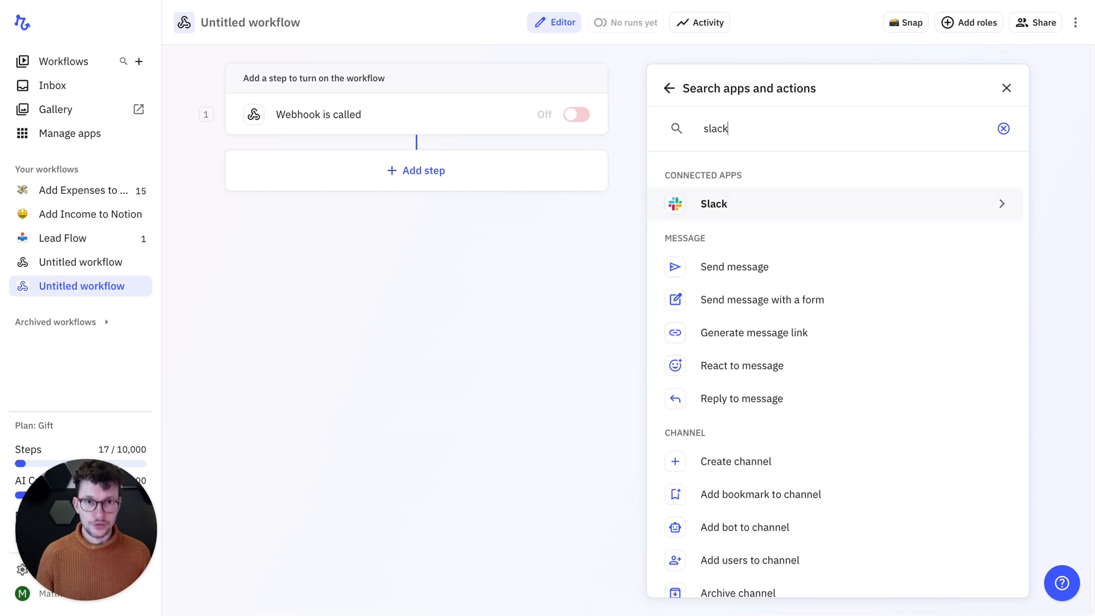
left_click(713, 203)
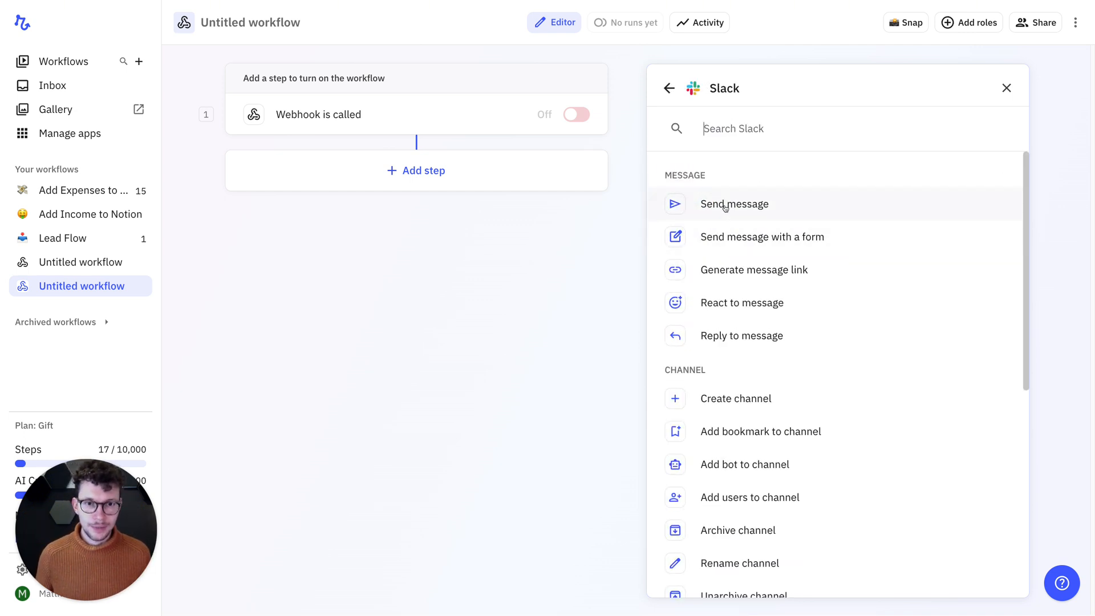
left_click(734, 204)
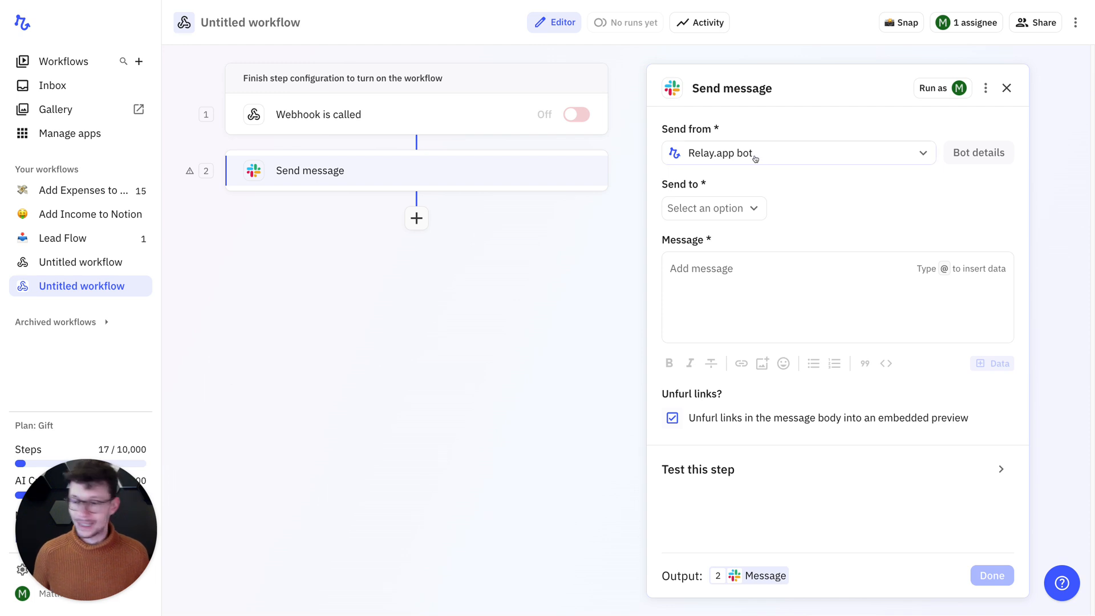
left_click(712, 208)
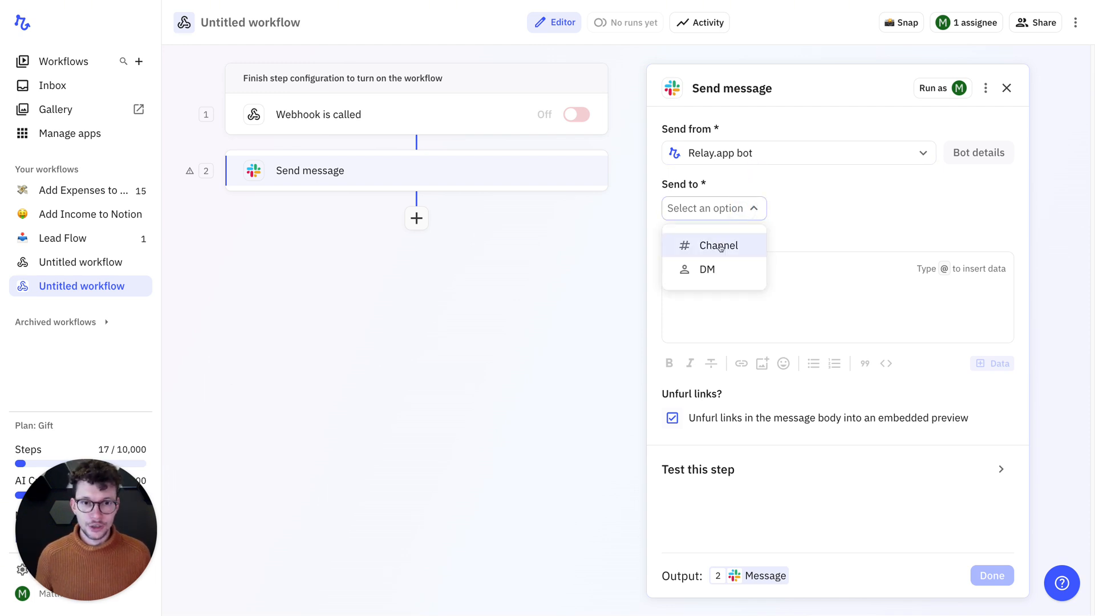
left_click(719, 245)
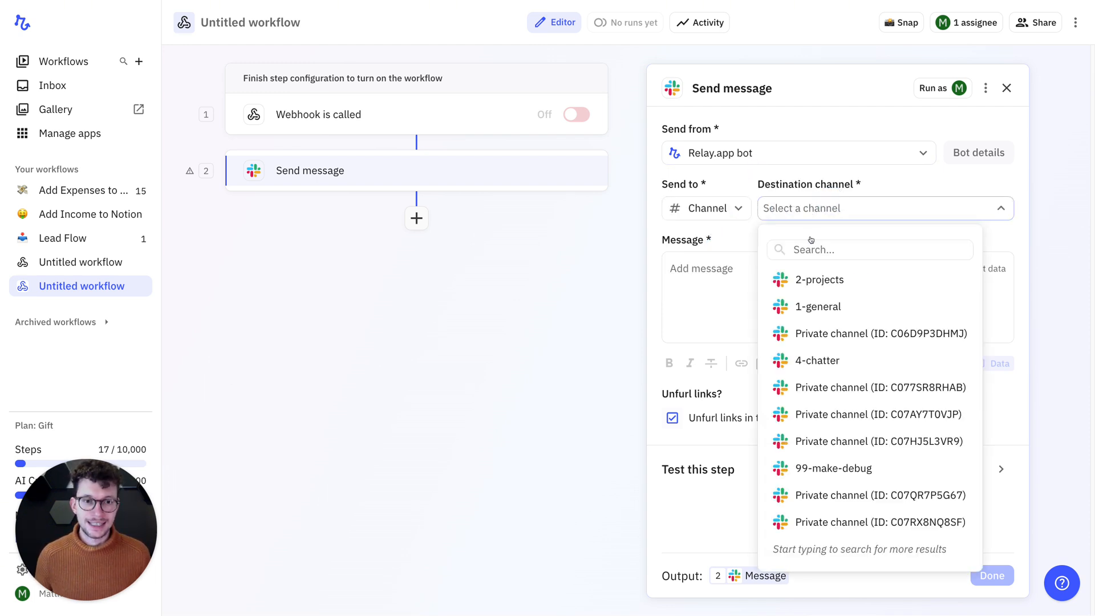
mouse_move(818, 360)
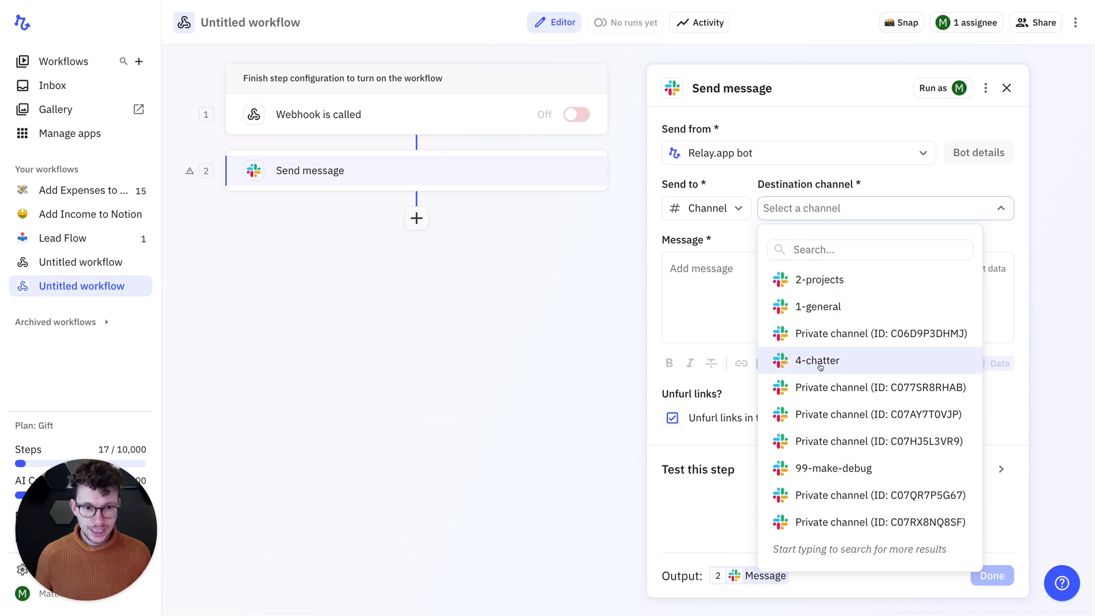
left_click(817, 361)
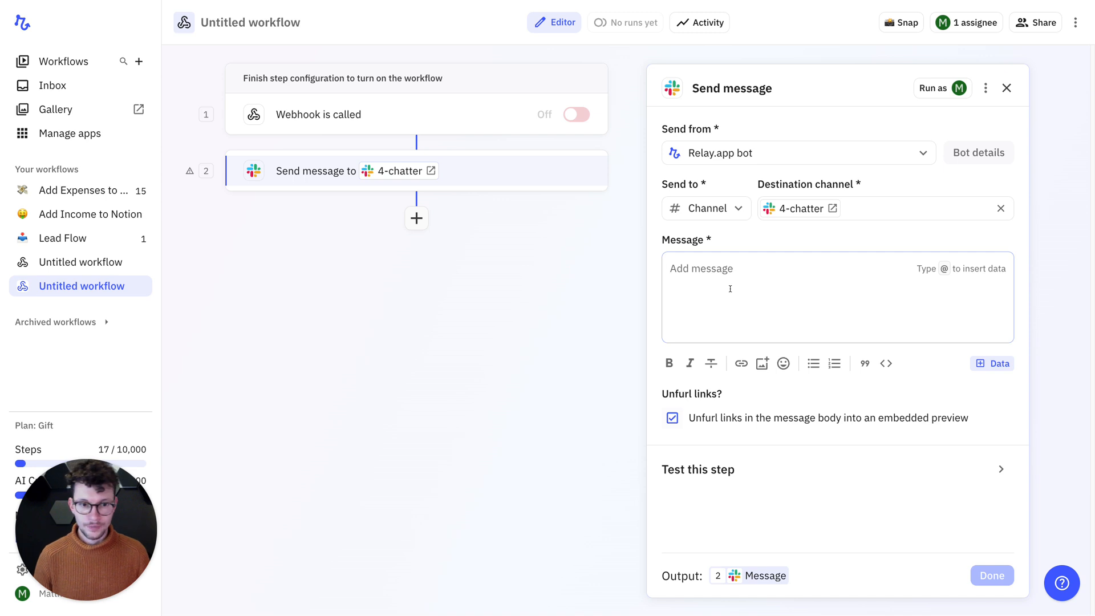
type("@")
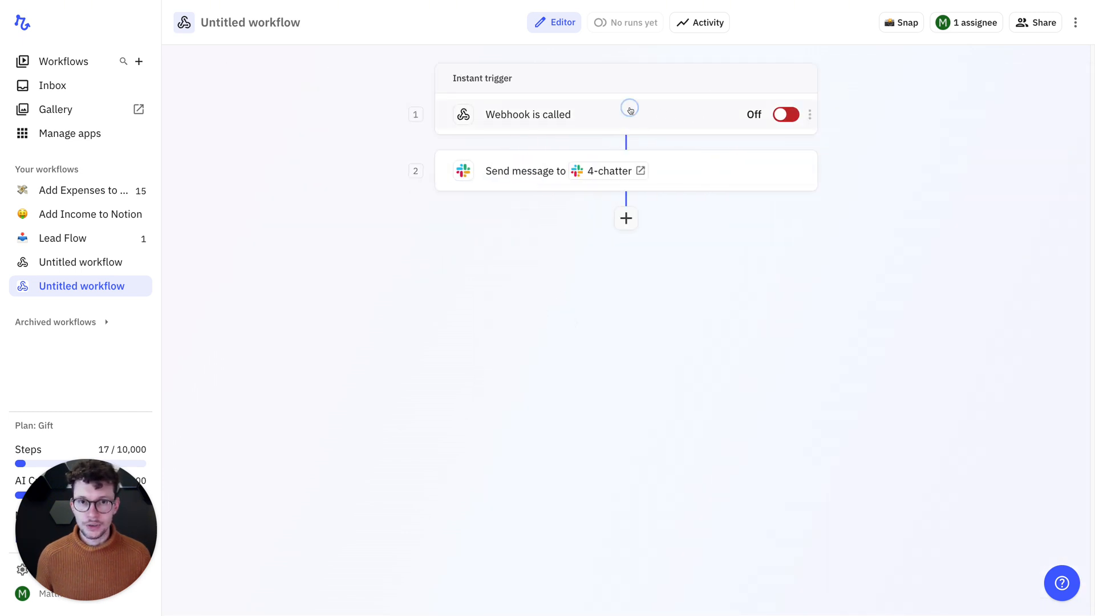
- Auto-configure the webhook trigger's payload schema from the Notion page data and save it
left_click(529, 114)
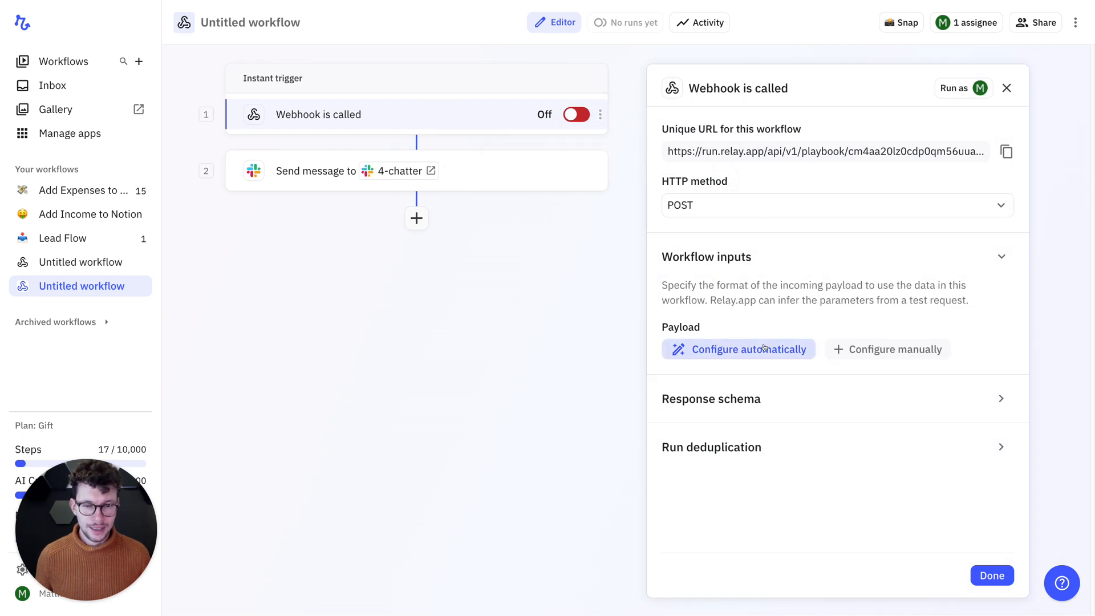
left_click(738, 349)
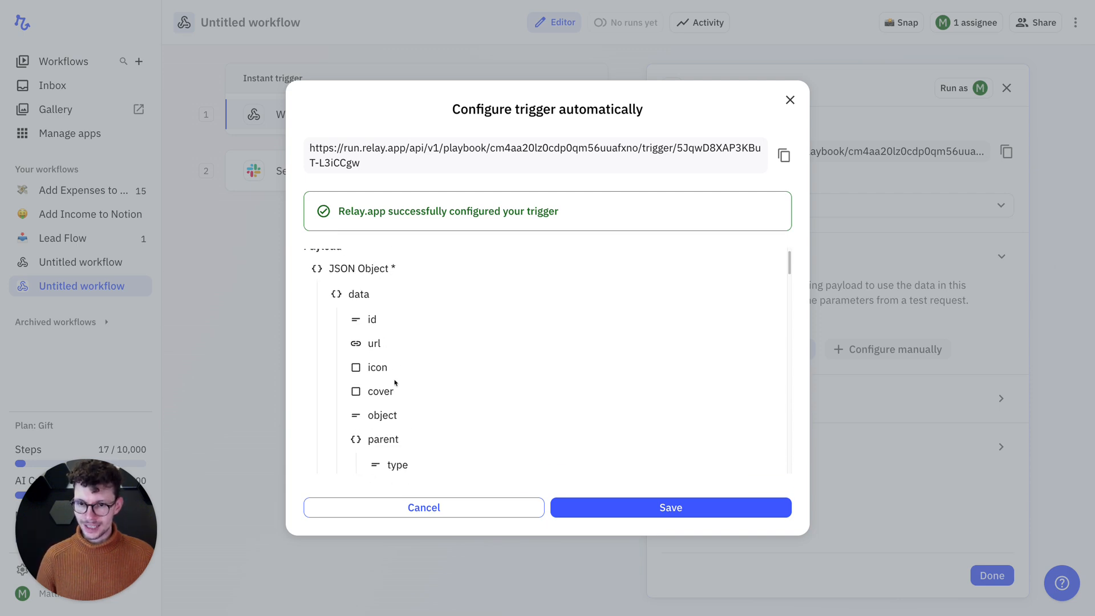
scroll("down", 3)
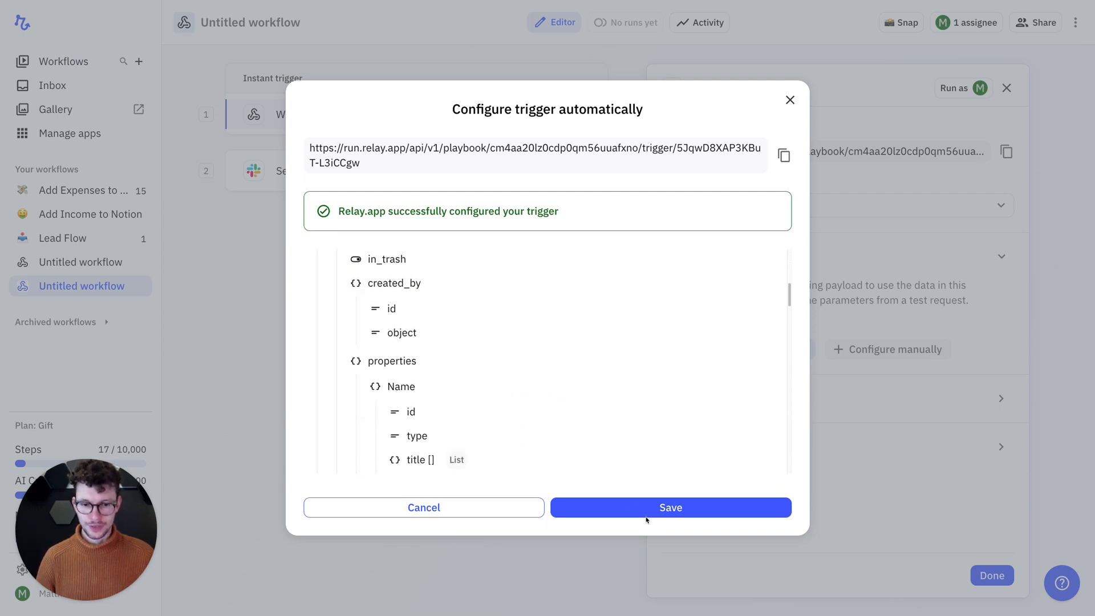
left_click(669, 507)
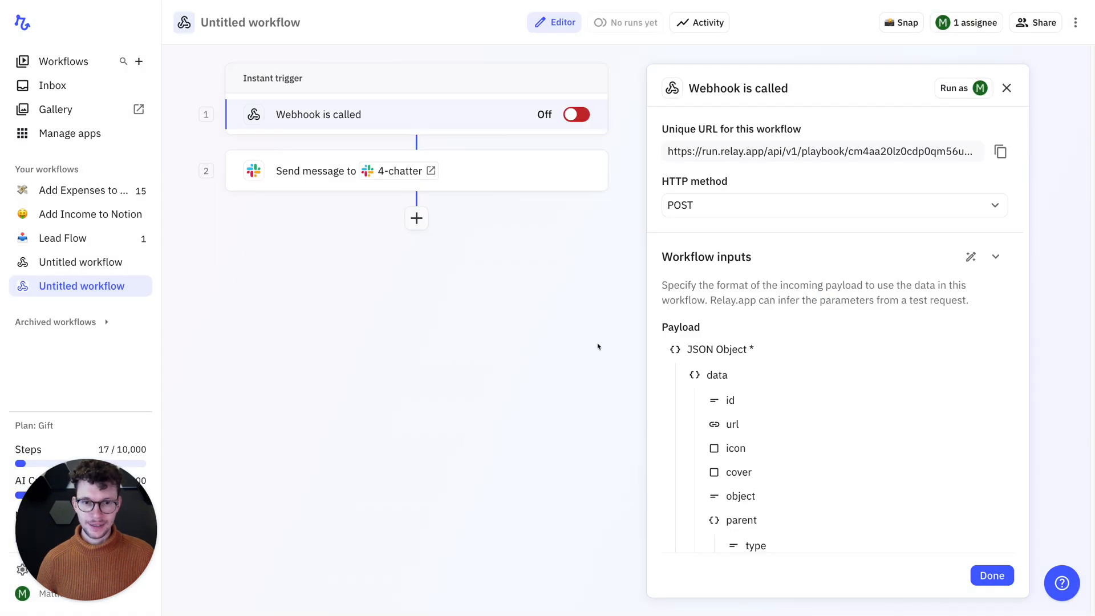
left_click(315, 170)
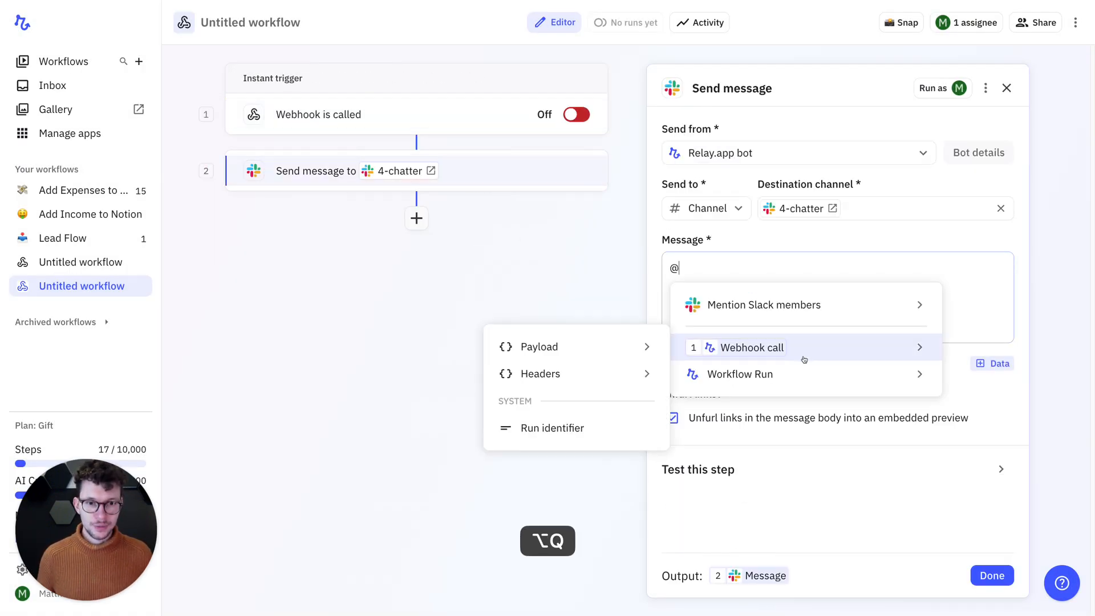
mouse_move(539, 373)
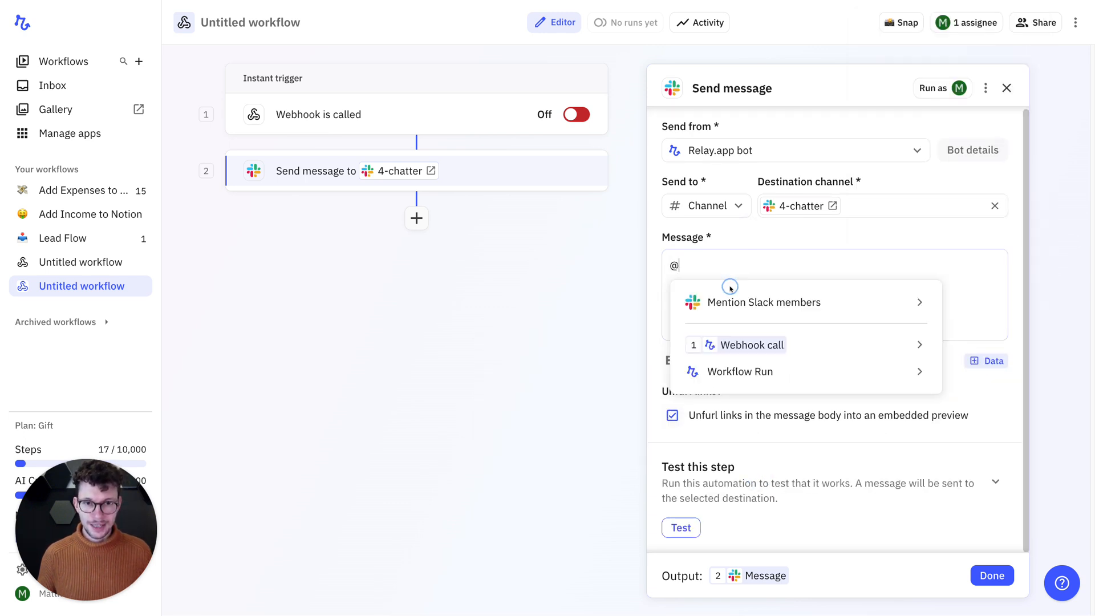
- Write 'Good news! We just closed a new client -', insert the page title, add 'just signed for'
type("Good news!")
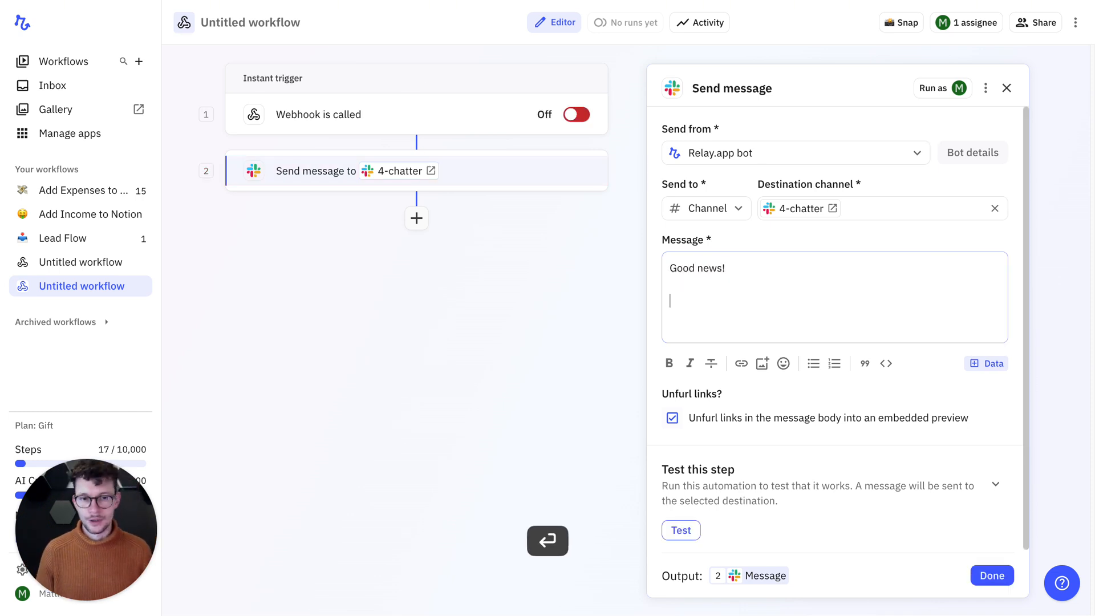
type("We just closed a new client -")
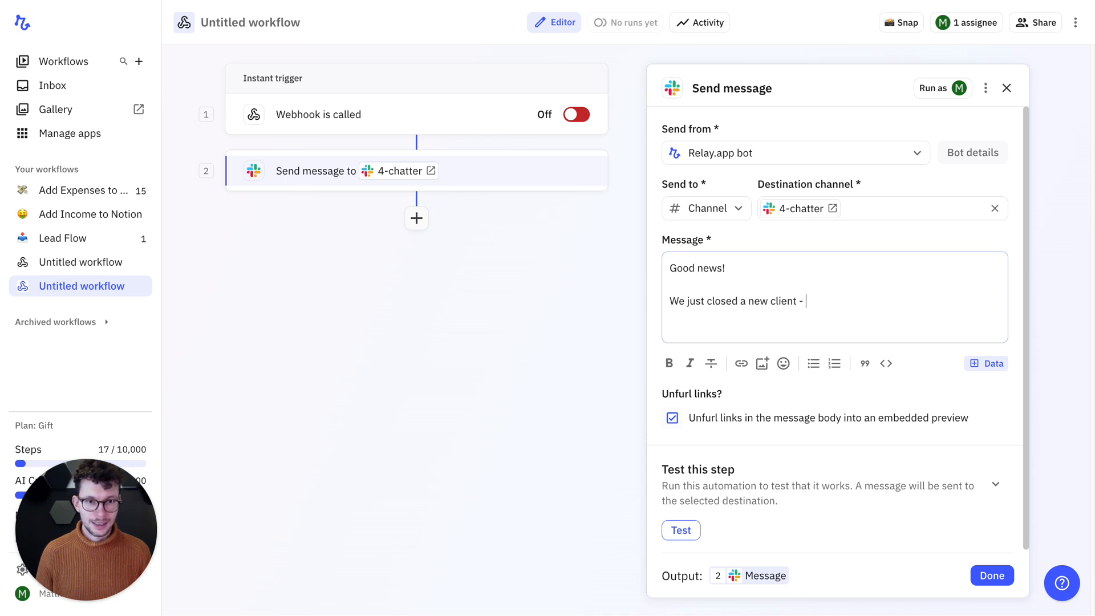
type("@")
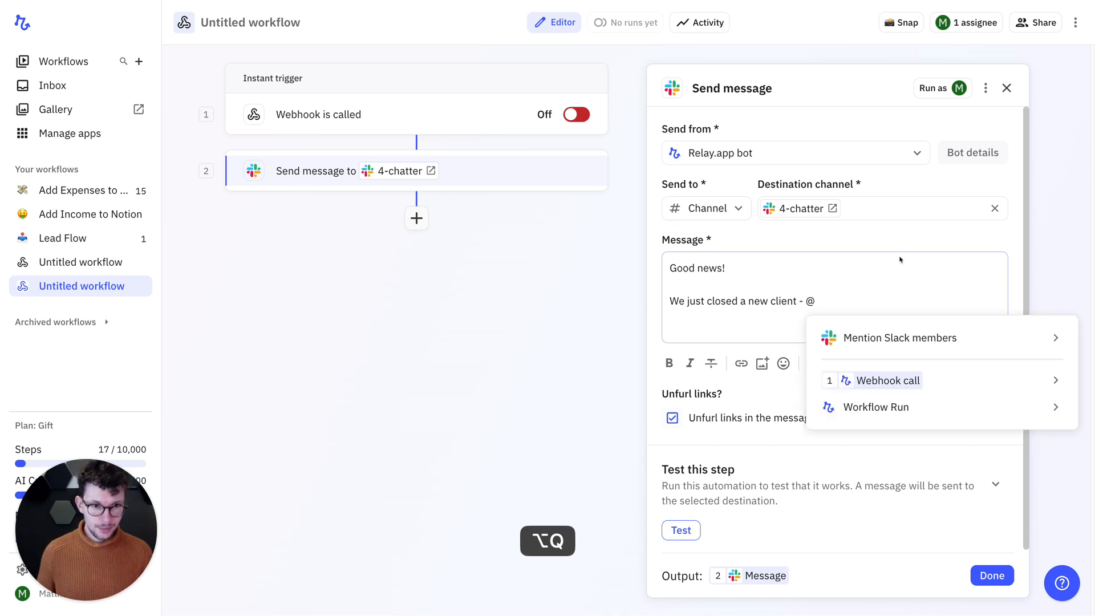
left_click(887, 380)
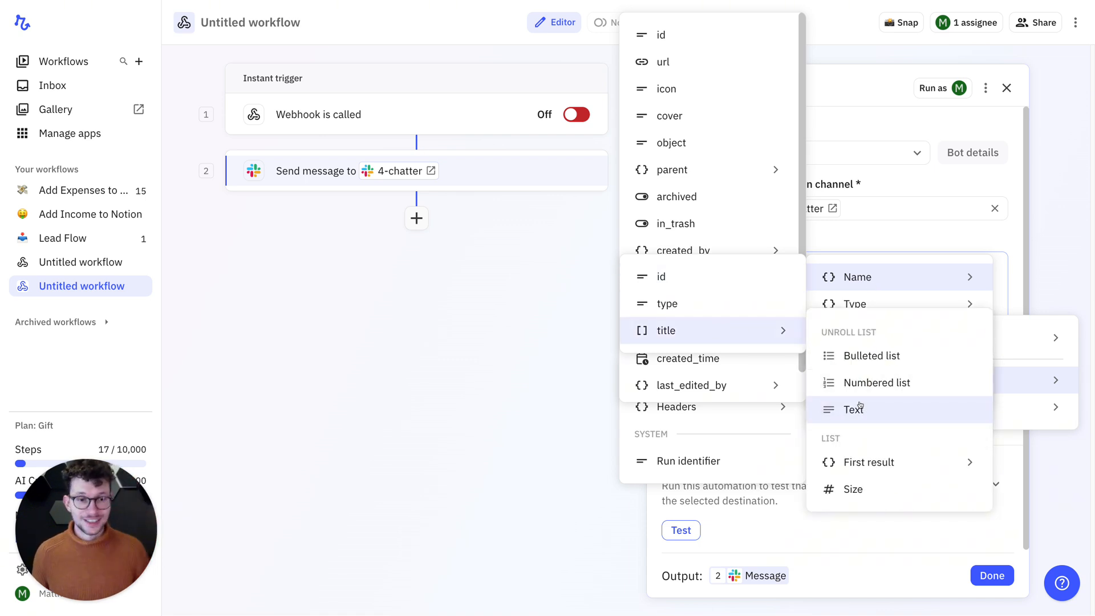
mouse_move(863, 414)
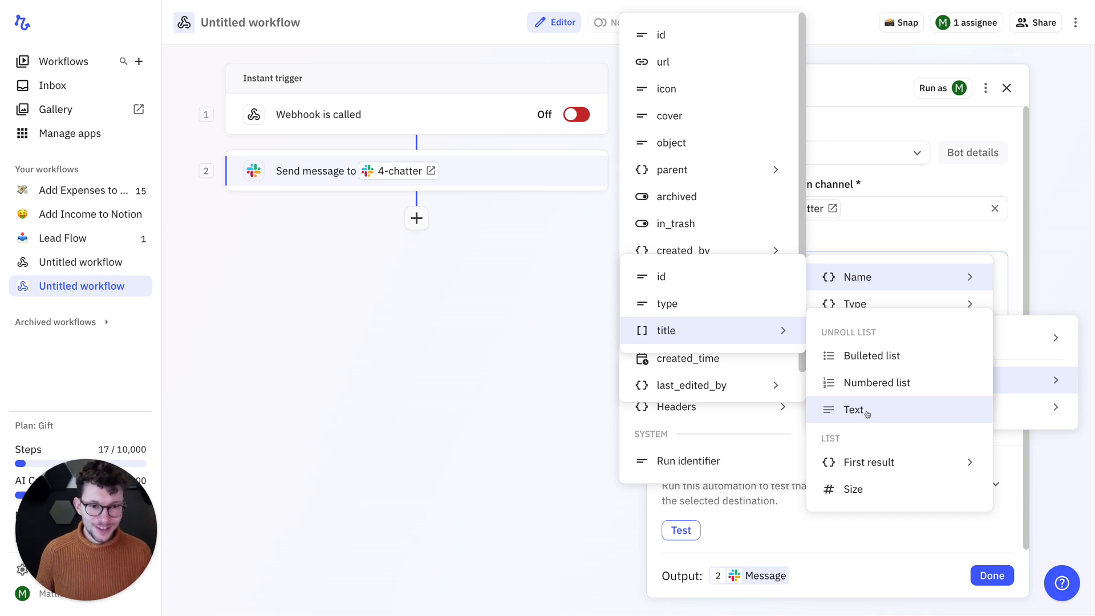
left_click(855, 410)
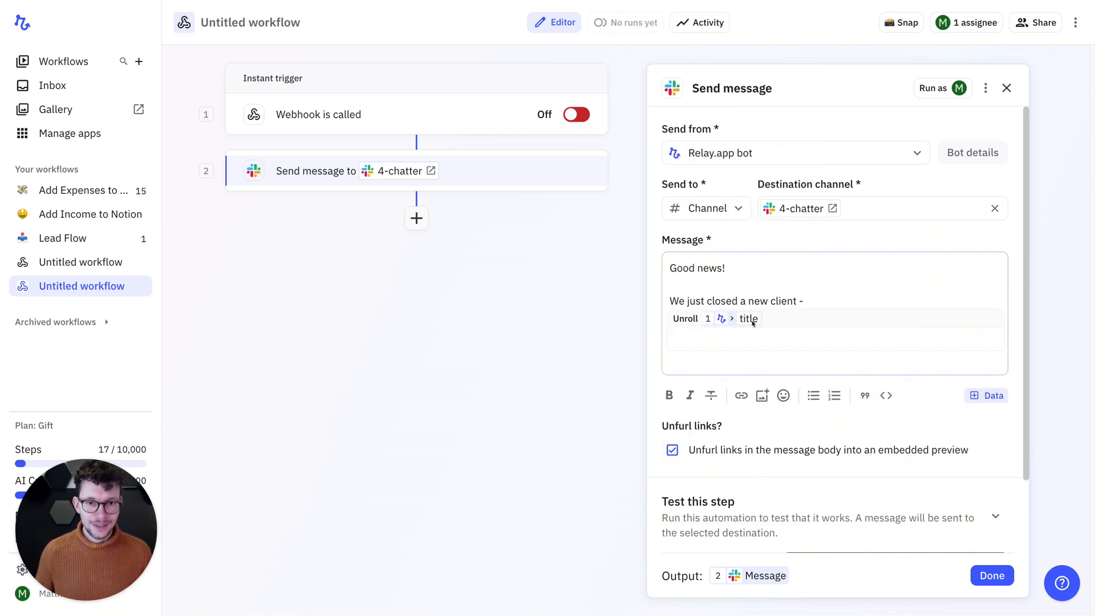
scroll("down", 3)
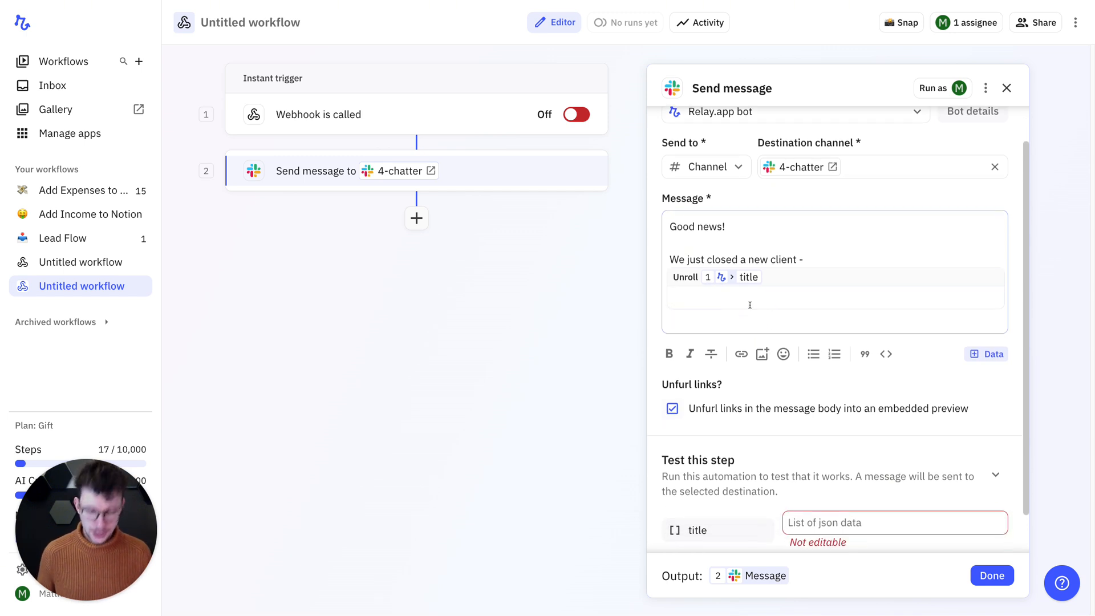
type("just signed for")
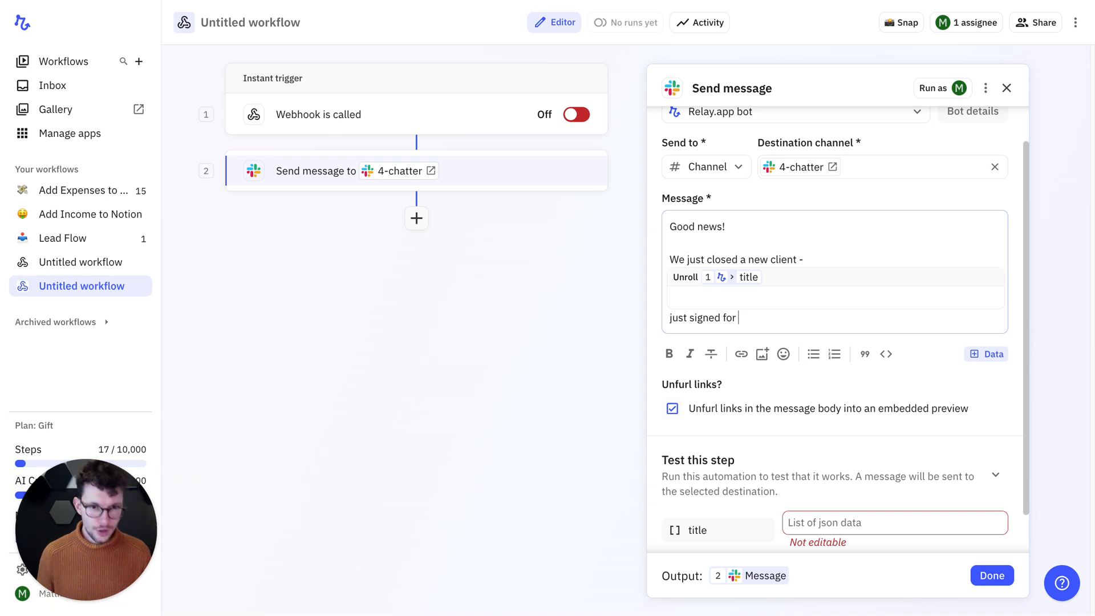
type("@")
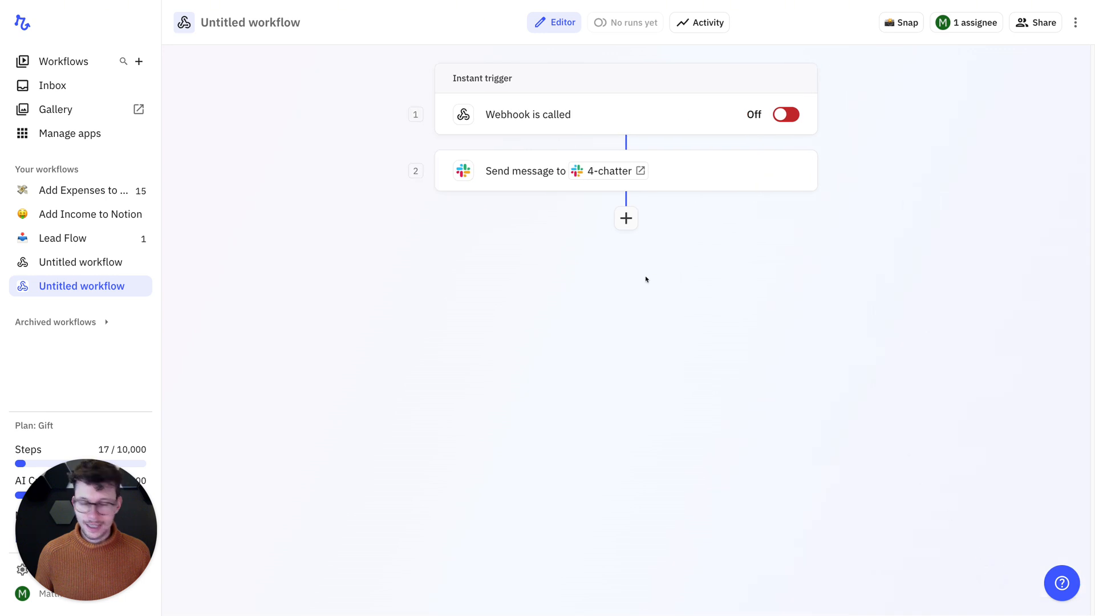
mouse_move(530, 548)
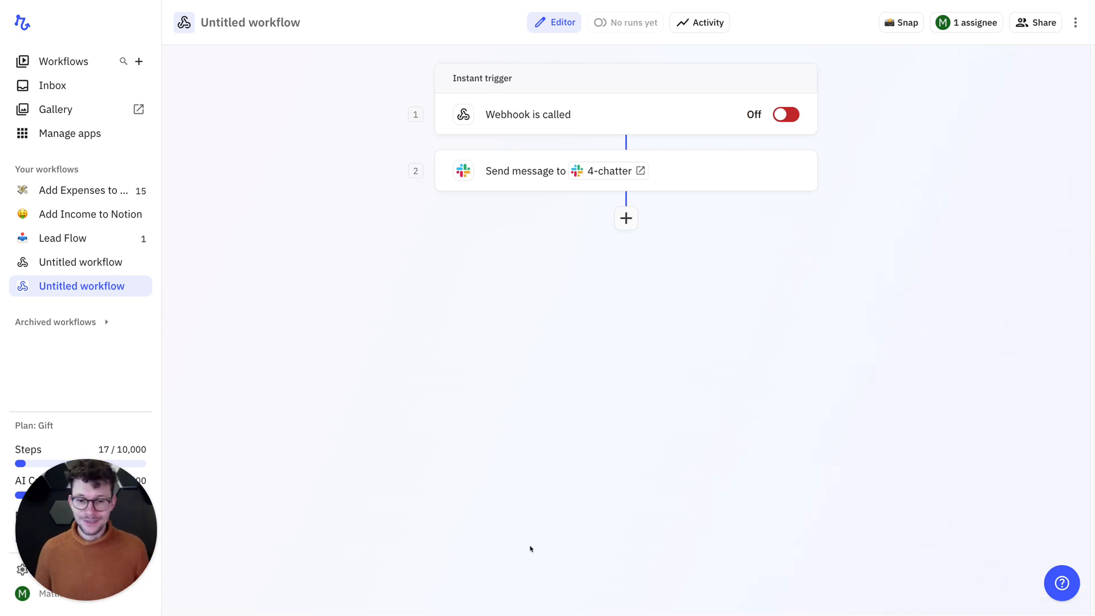
- Insert the title's plain_text value into the Slack message and publish the new workflow version
left_click(784, 114)
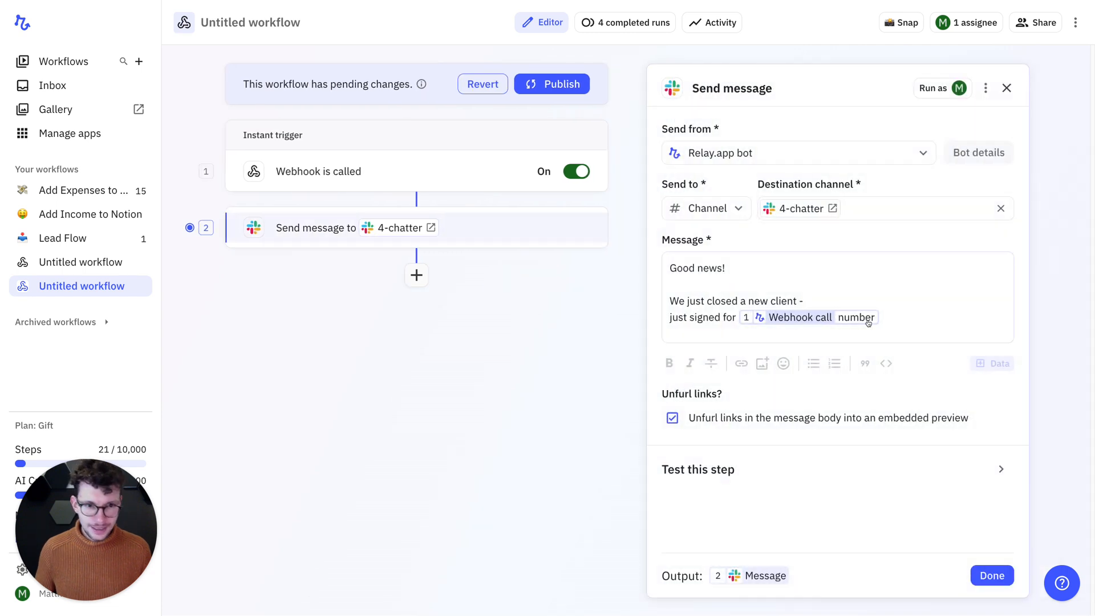
type("@")
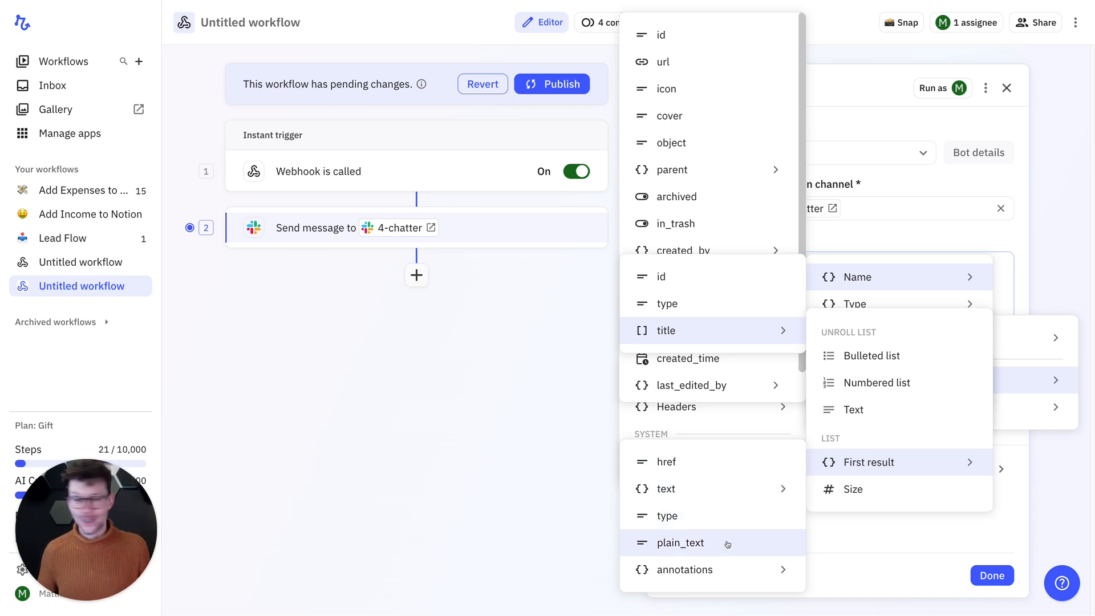
left_click(679, 542)
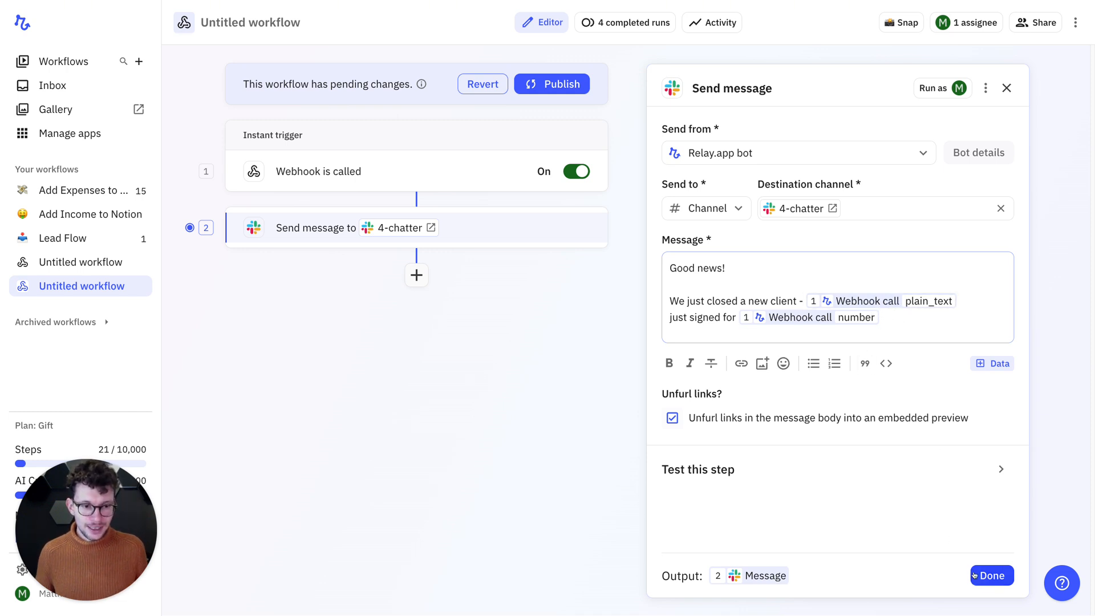
left_click(551, 84)
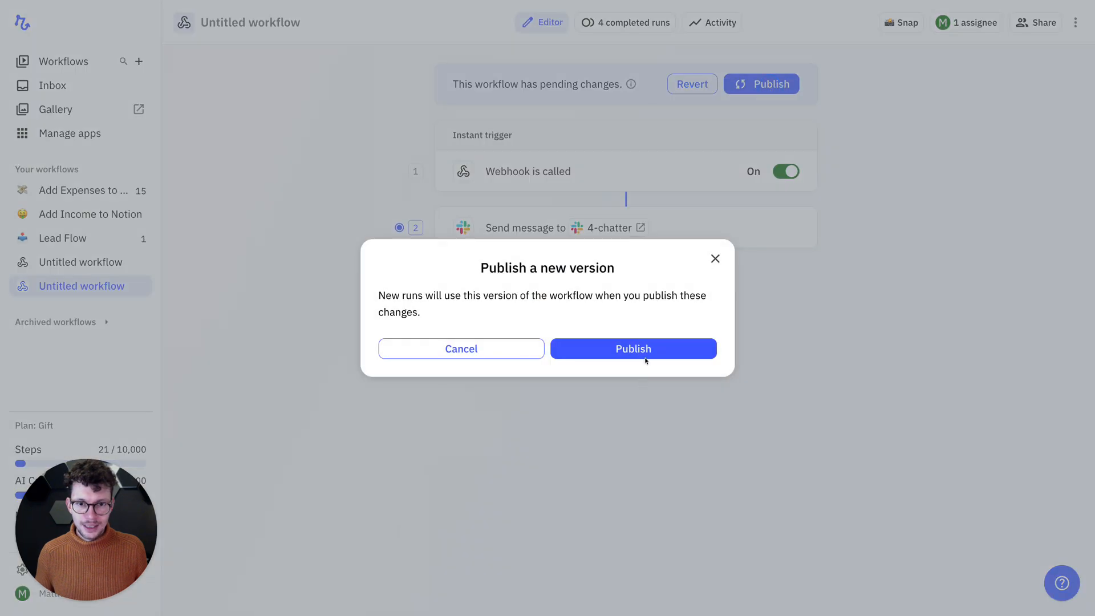
left_click(632, 349)
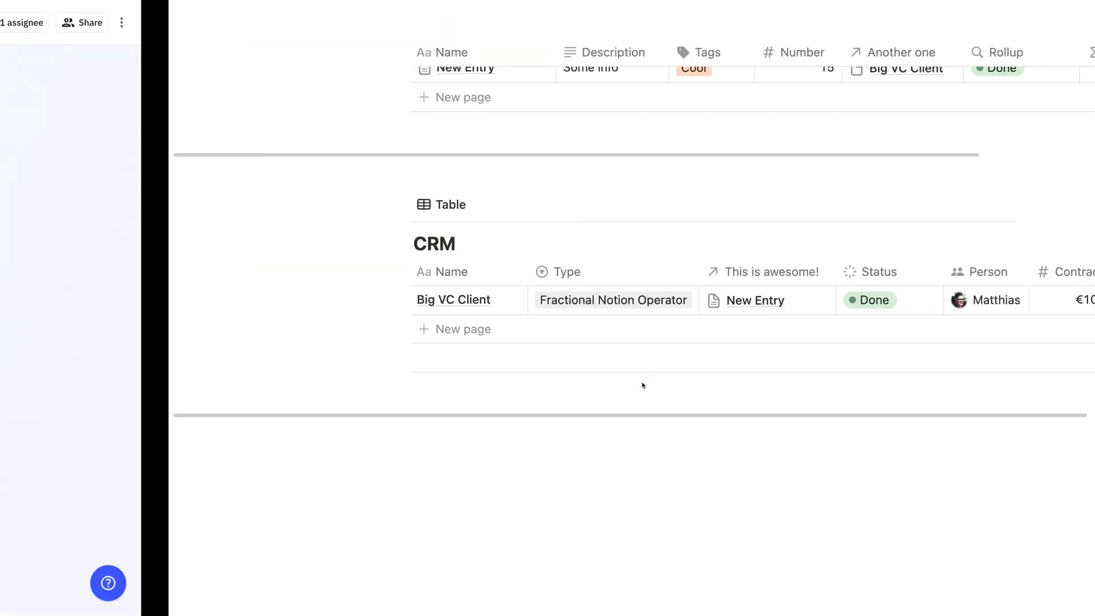
- Name the new Notion CRM client entry 'Apple'
type("Apple")
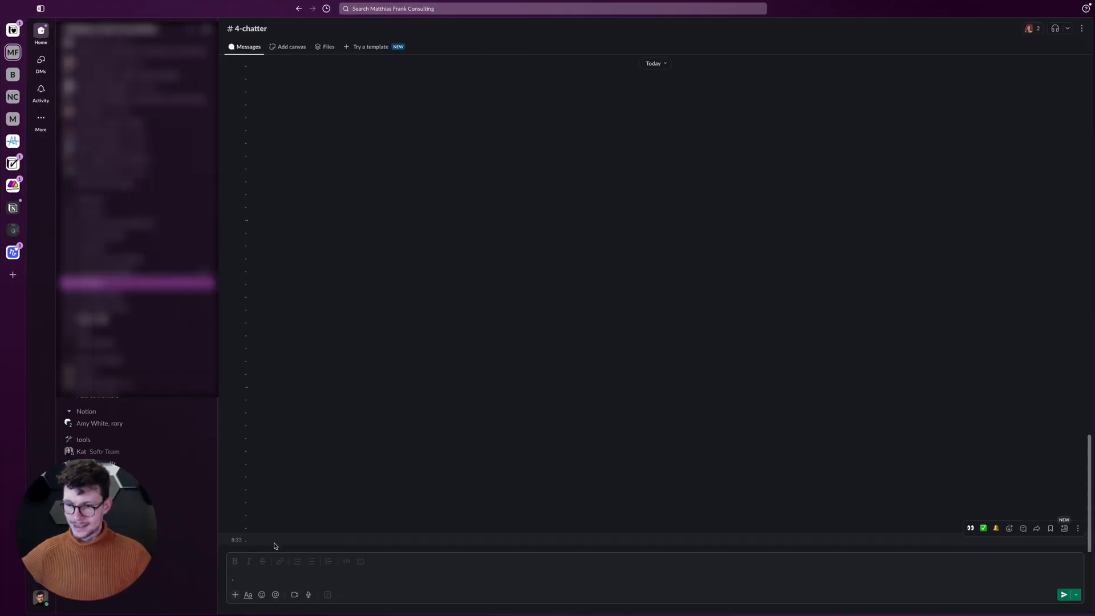
mouse_move(309, 550)
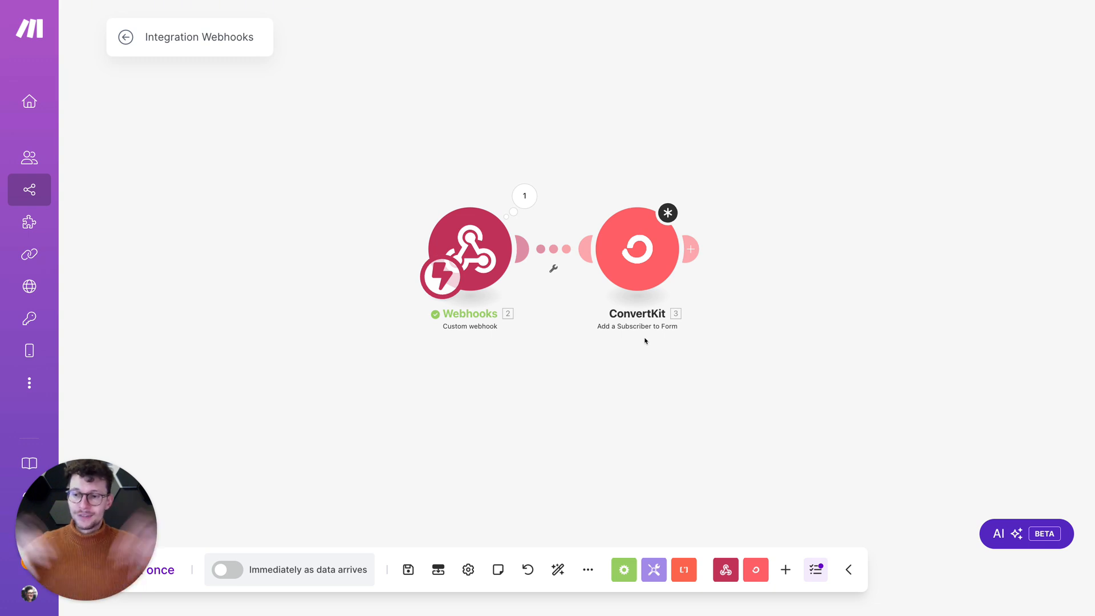
mouse_move(640, 342)
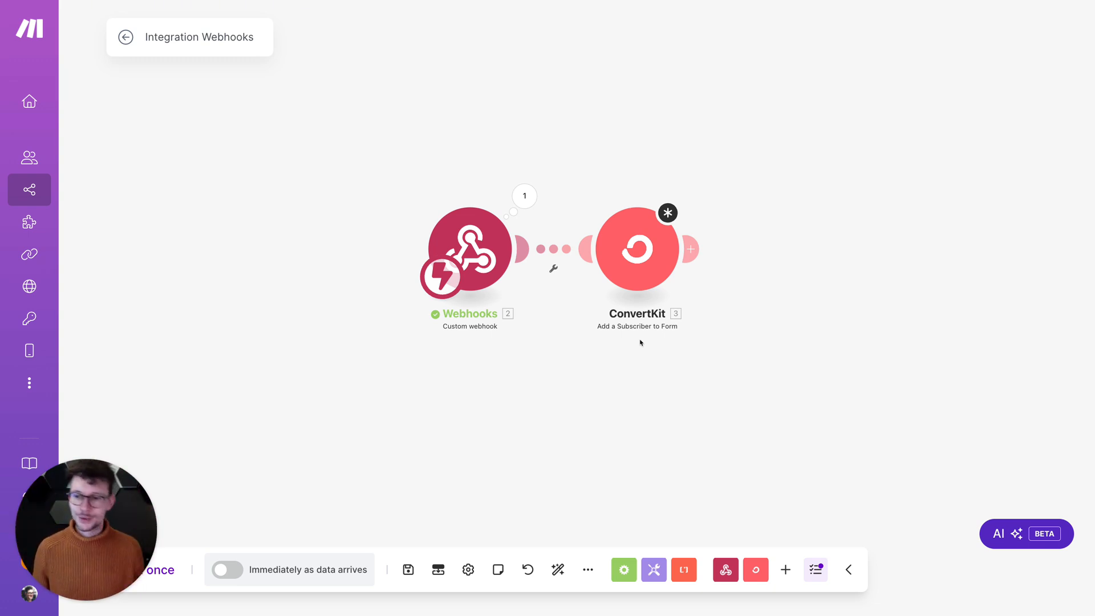
mouse_move(501, 476)
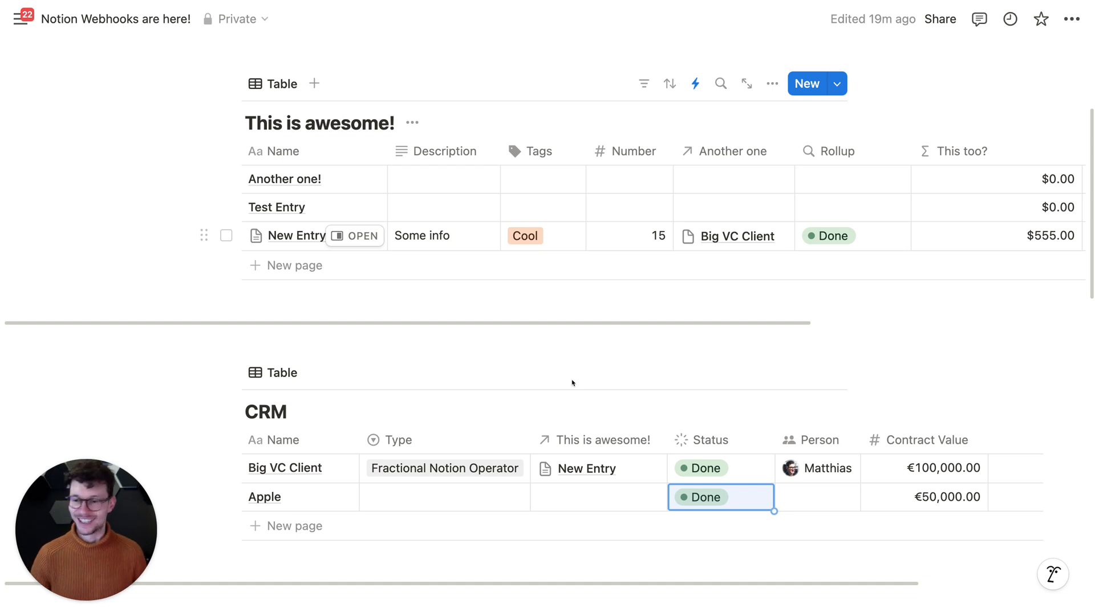
mouse_move(564, 410)
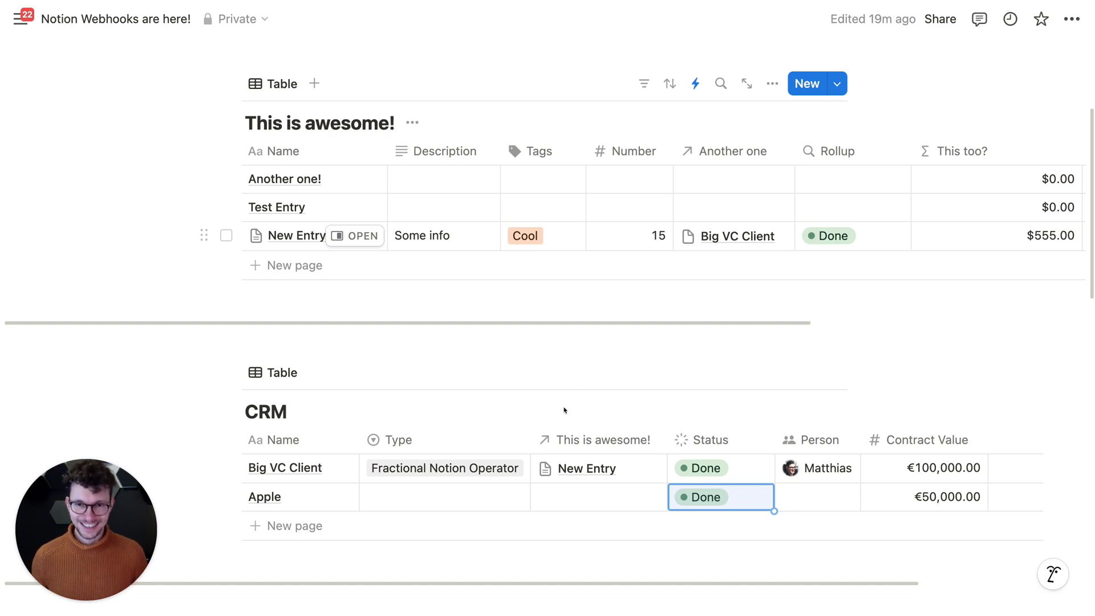